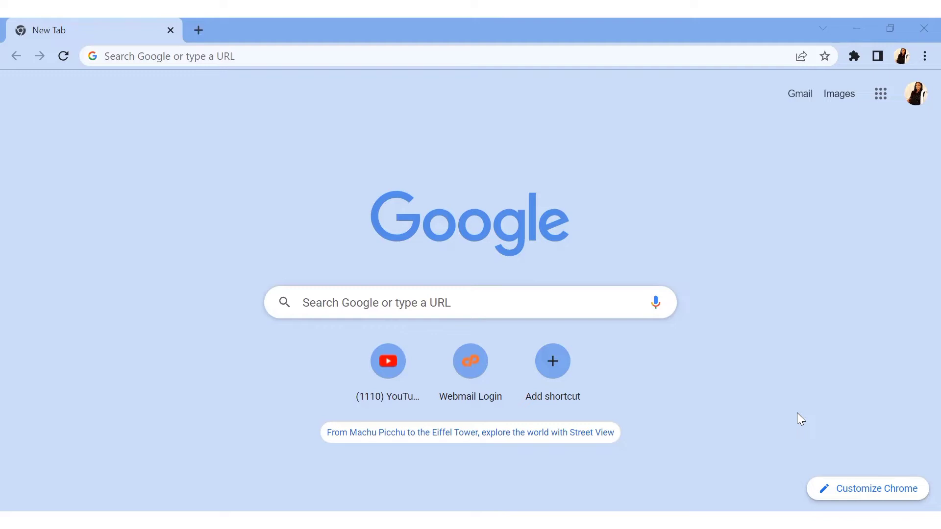
{"action": "mouse_move", "coordinate": [515, 328]}
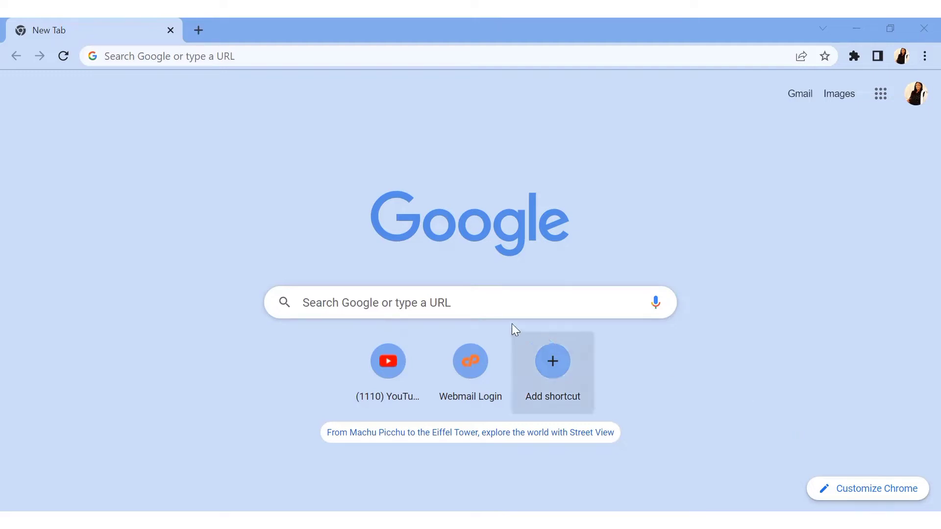
Search Google for 'kdp cover template' and scroll down to the bookow Resources result.
{"action": "type", "text": "k"}
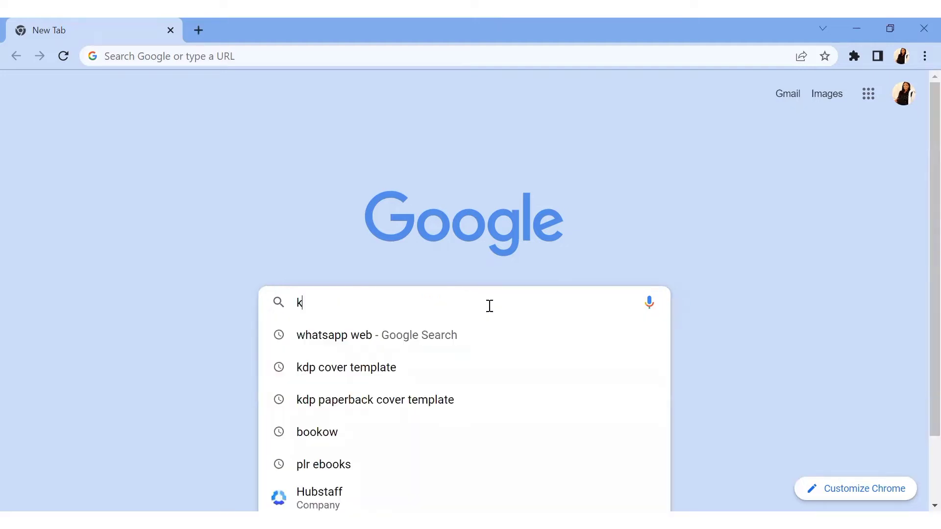
{"action": "left_click", "coordinate": [363, 367]}
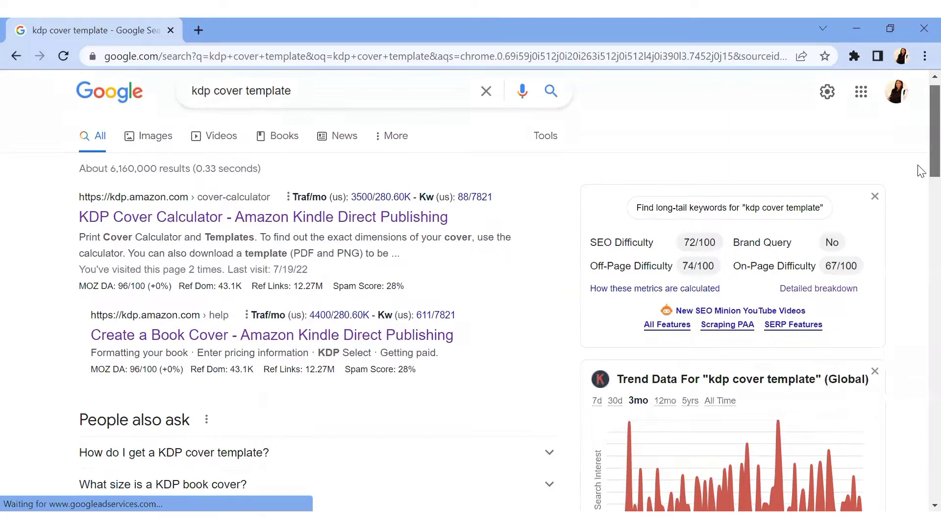
{"action": "scroll", "scroll_direction": "down", "scroll_amount": 3}
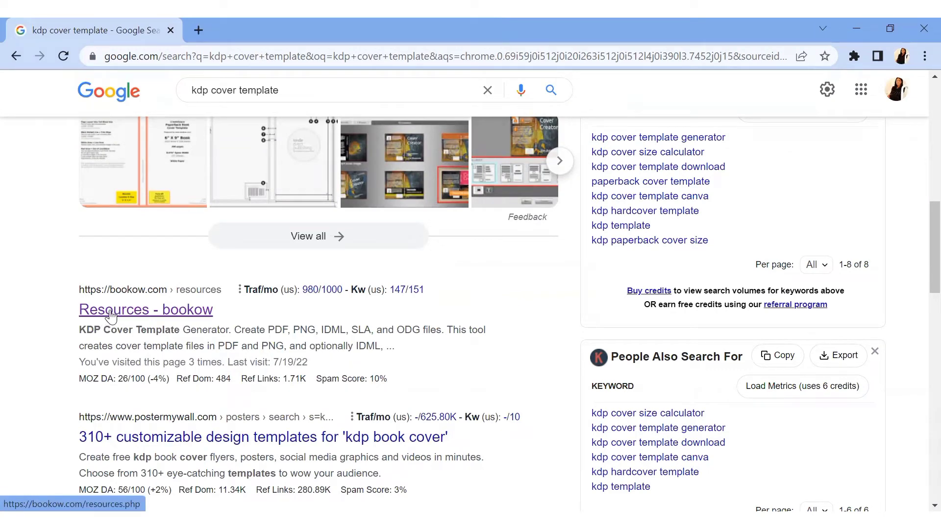
Open the bookow Resources page and scroll to the KDP Cover Template Generator.
{"action": "left_click", "coordinate": [145, 310]}
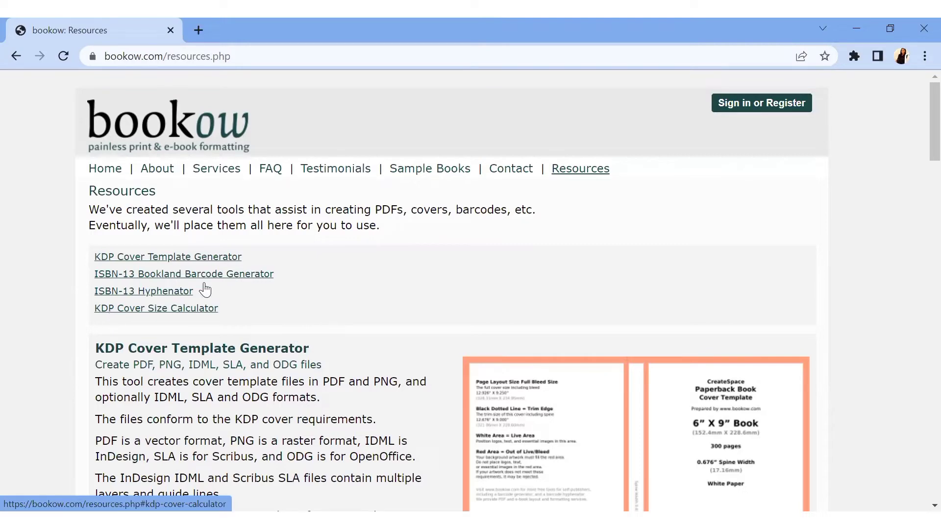
{"action": "scroll", "scroll_direction": "down", "scroll_amount": 3}
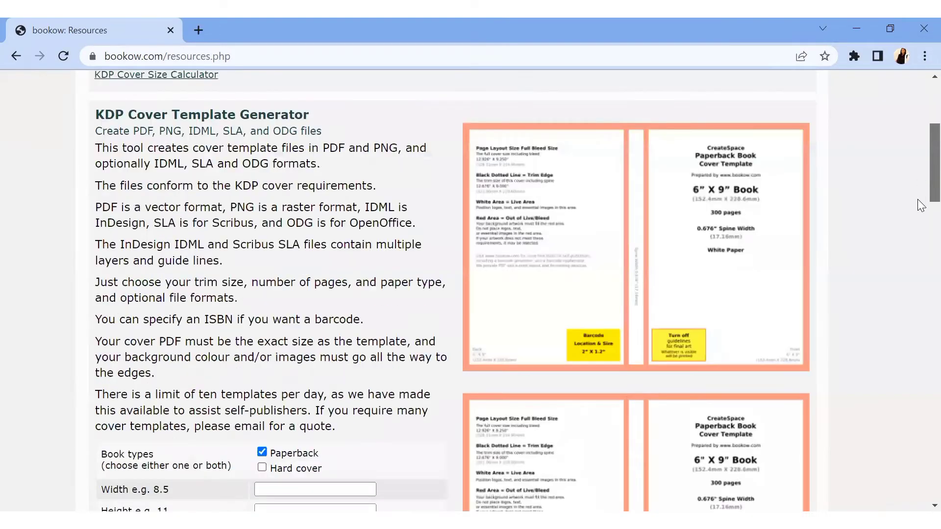
{"action": "scroll", "scroll_direction": "down", "scroll_amount": 3}
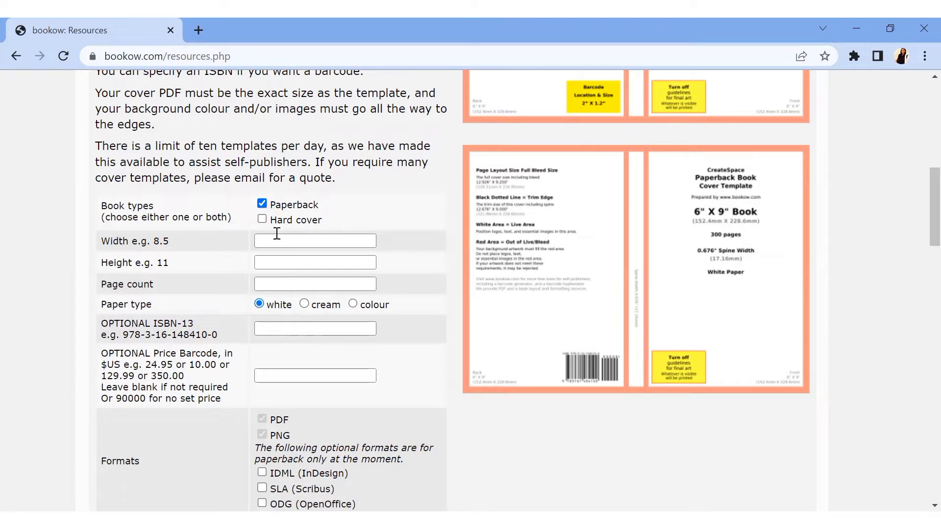
Enter an 8.5 by 11 inch paperback with 50 pages.
{"action": "left_click", "coordinate": [315, 240]}
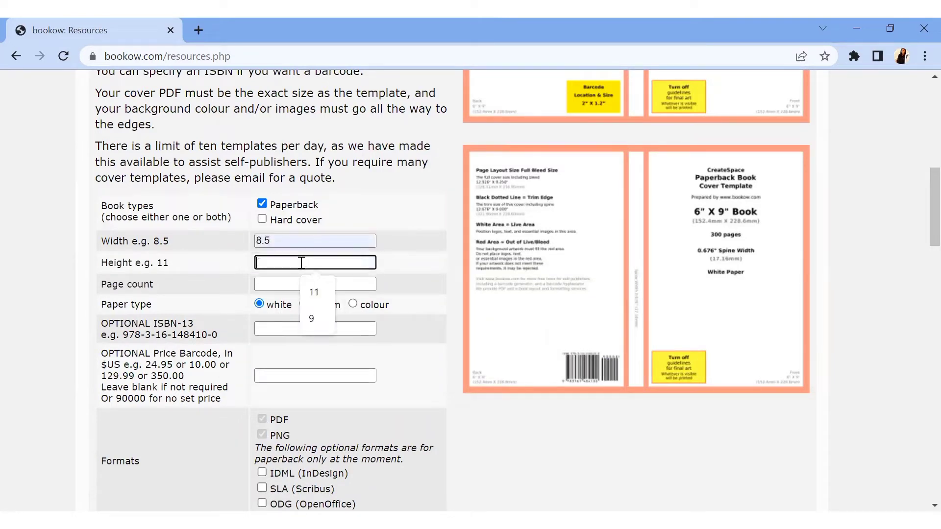
{"action": "type", "text": "11"}
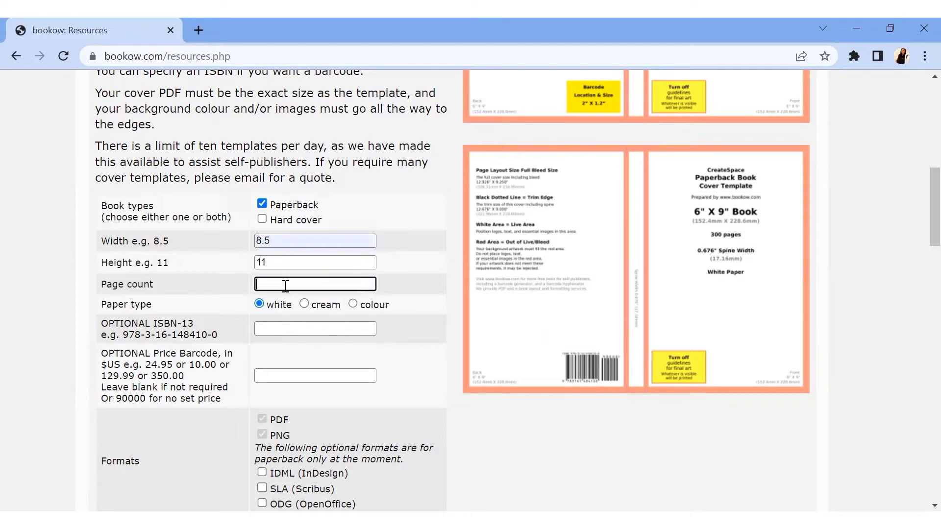
{"action": "left_click", "coordinate": [315, 283]}
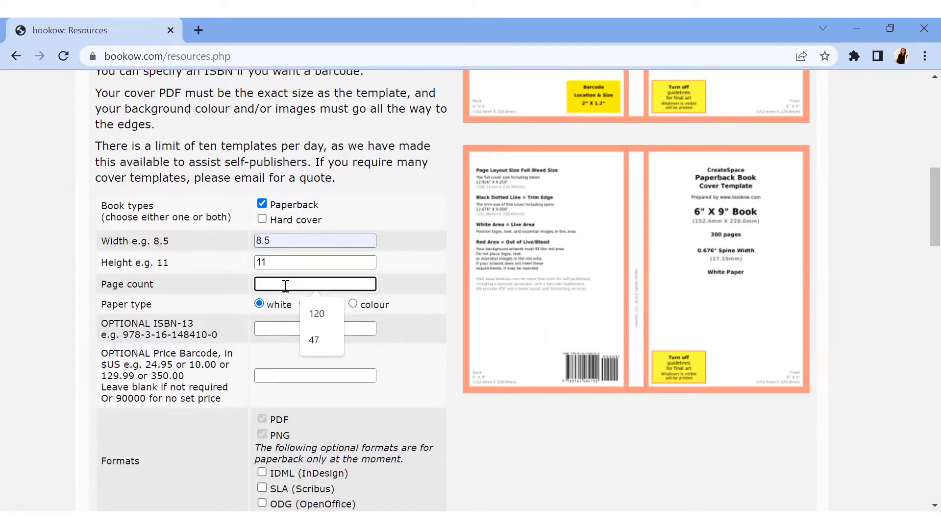
{"action": "type", "text": "50"}
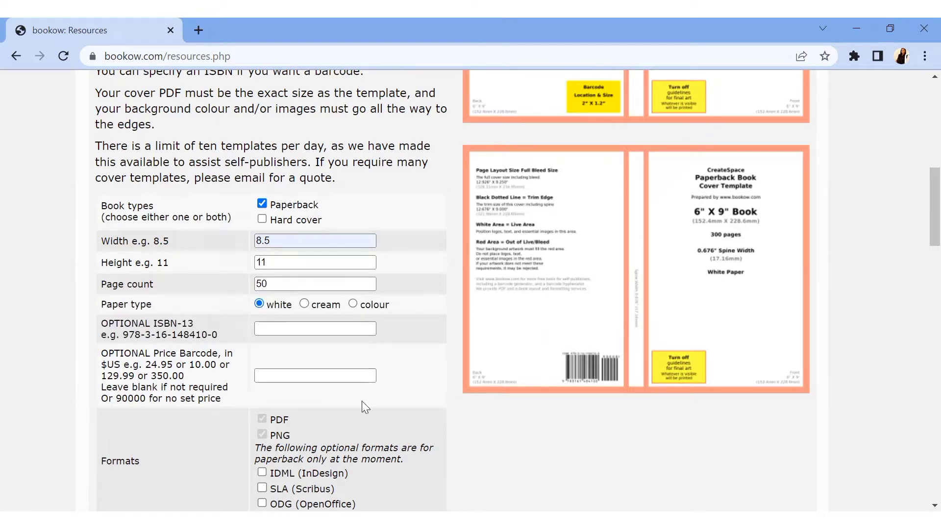
{"action": "scroll", "scroll_direction": "down", "scroll_amount": 3}
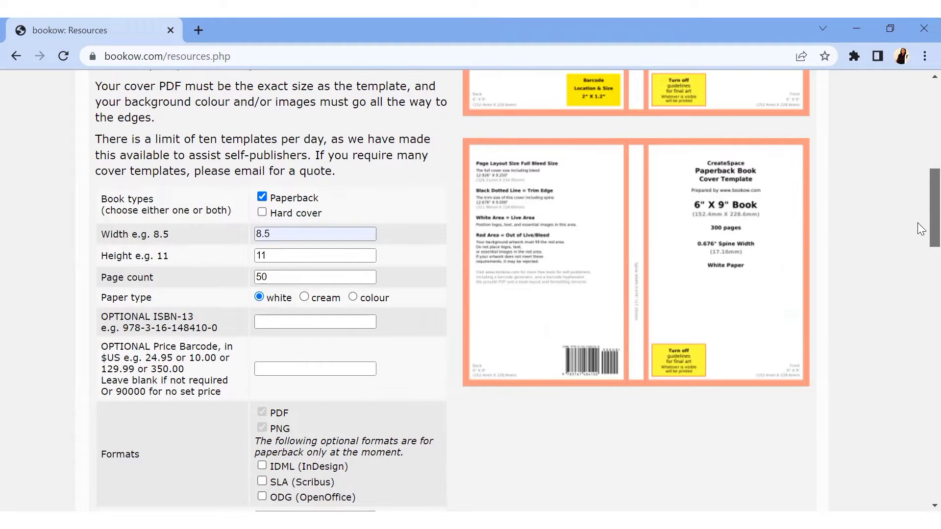
Fill in both email fields and tick the consent checkbox.
{"action": "scroll", "scroll_direction": "down", "scroll_amount": 3}
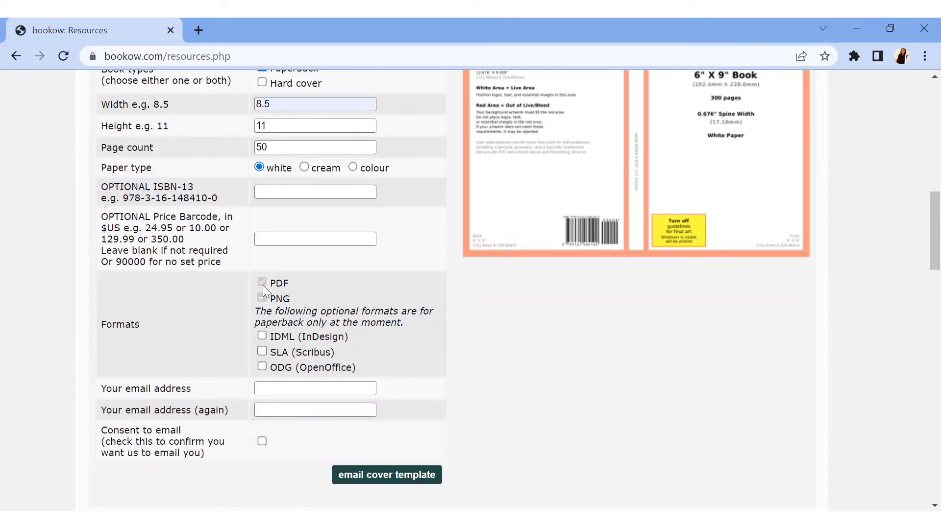
{"action": "left_click", "coordinate": [261, 297]}
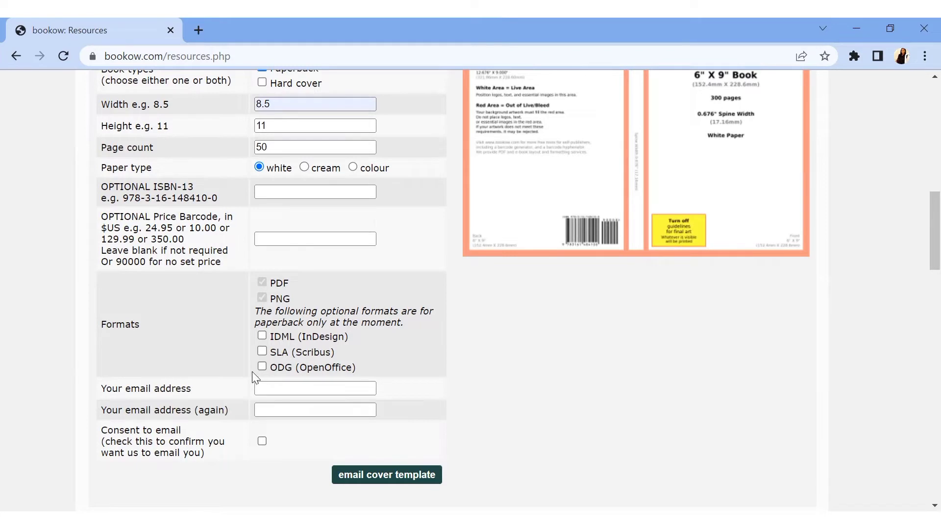
{"action": "left_click", "coordinate": [314, 388]}
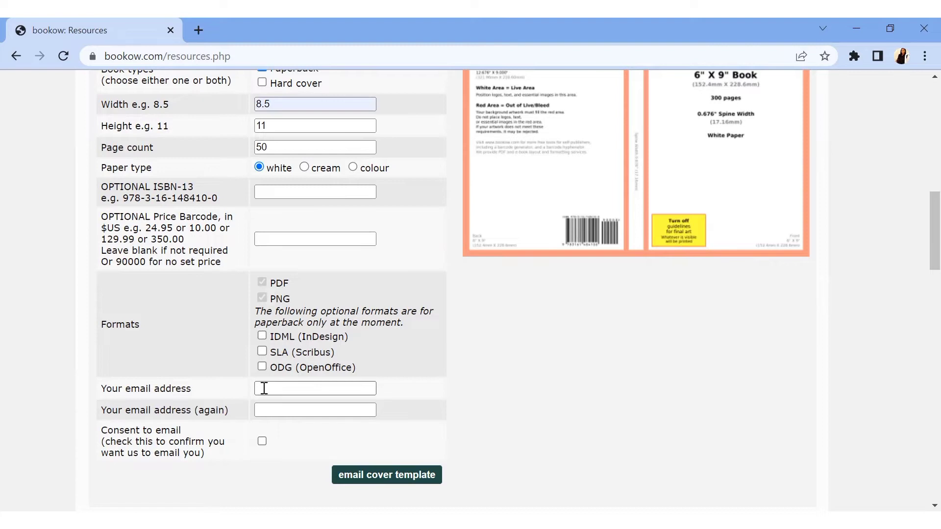
{"action": "left_click", "coordinate": [315, 388]}
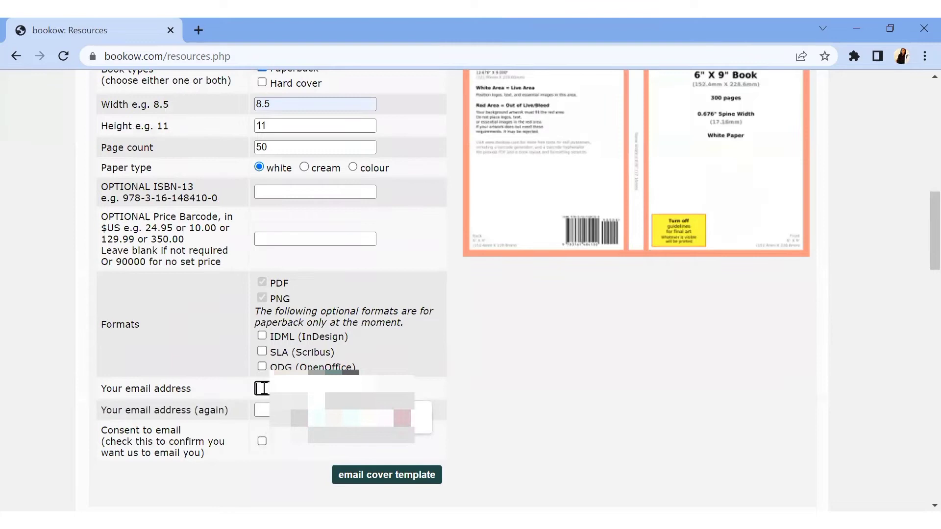
{"action": "type", "text": "ode"}
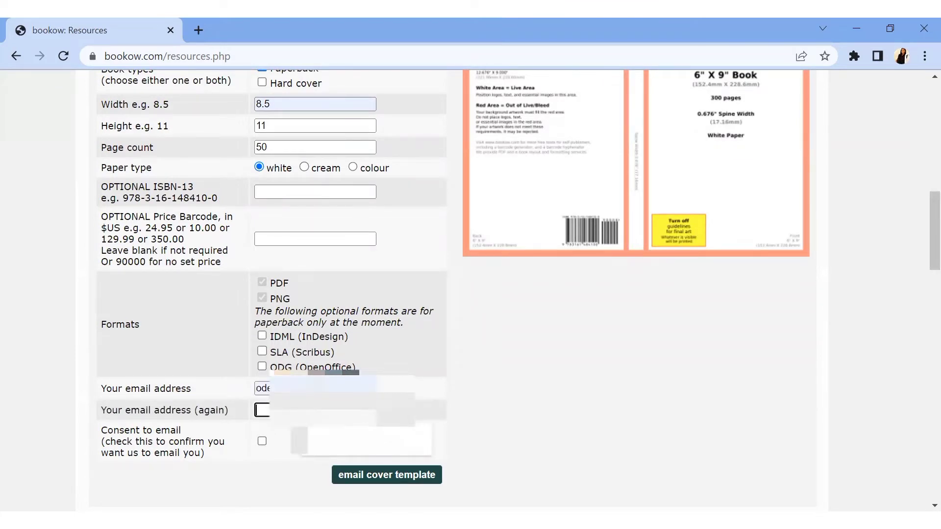
{"action": "type", "text": "ode"}
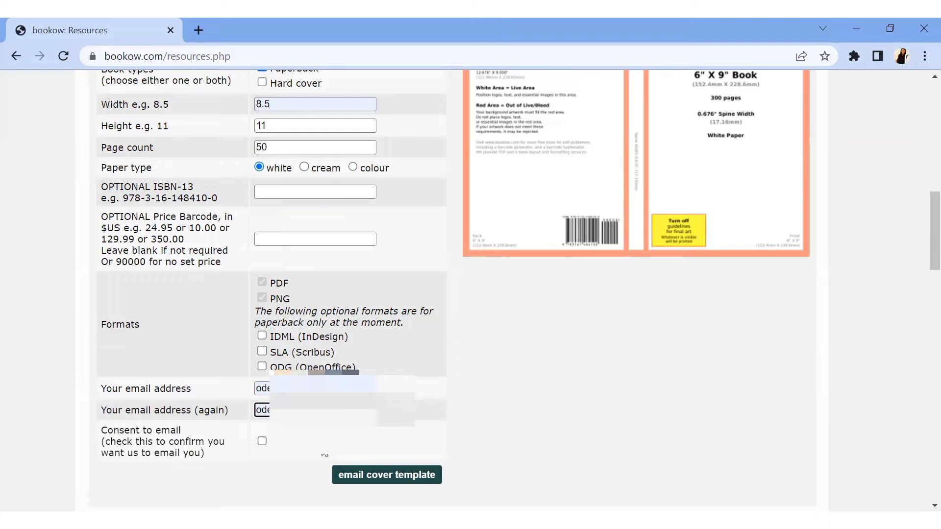
{"action": "left_click", "coordinate": [262, 441]}
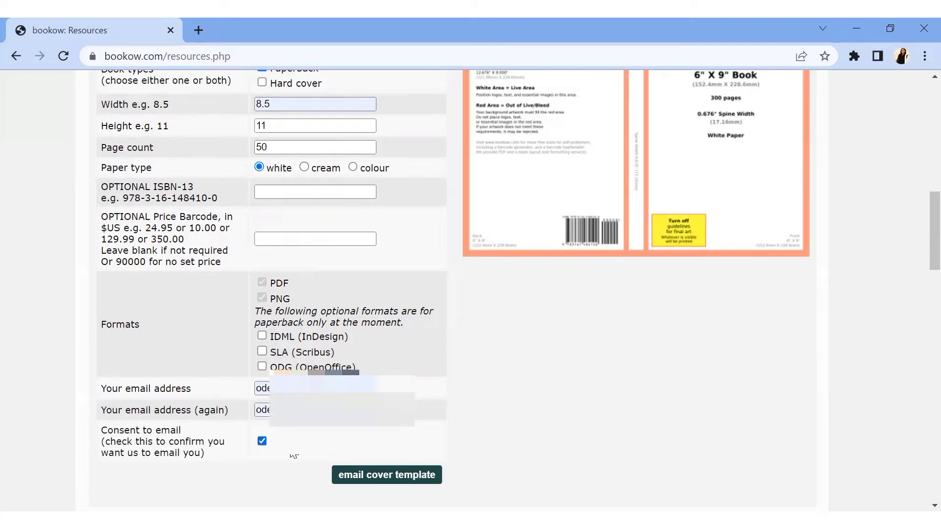
Request the cover template by email, choosing the $10 donation.
{"action": "left_click", "coordinate": [385, 475]}
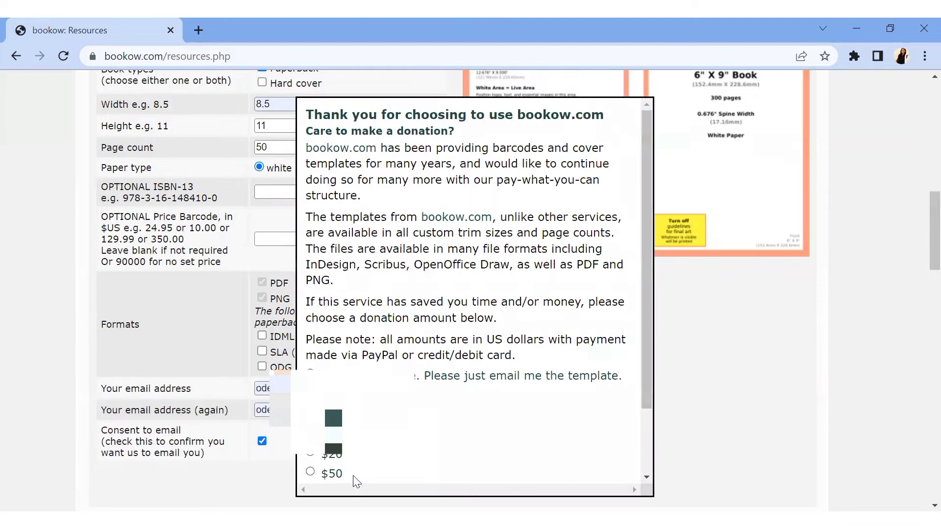
{"action": "left_click", "coordinate": [310, 434]}
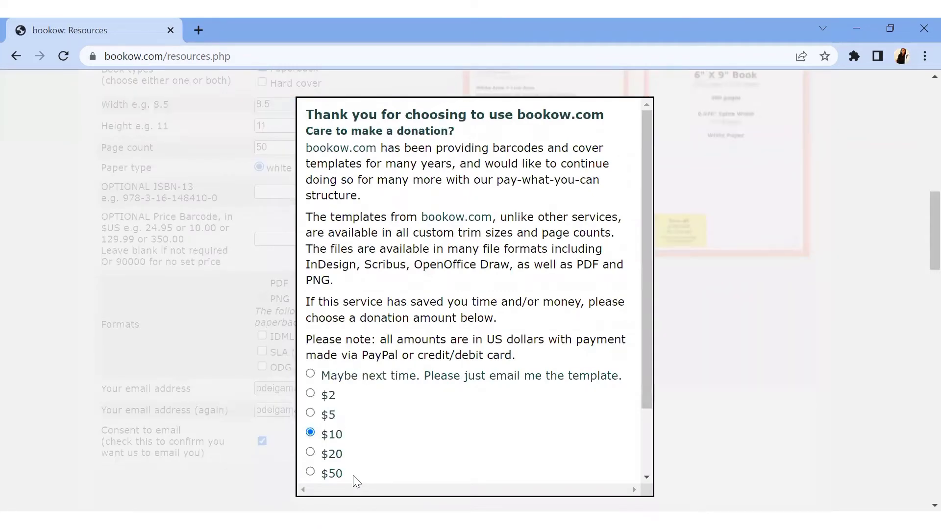
{"action": "mouse_move", "coordinate": [401, 311]}
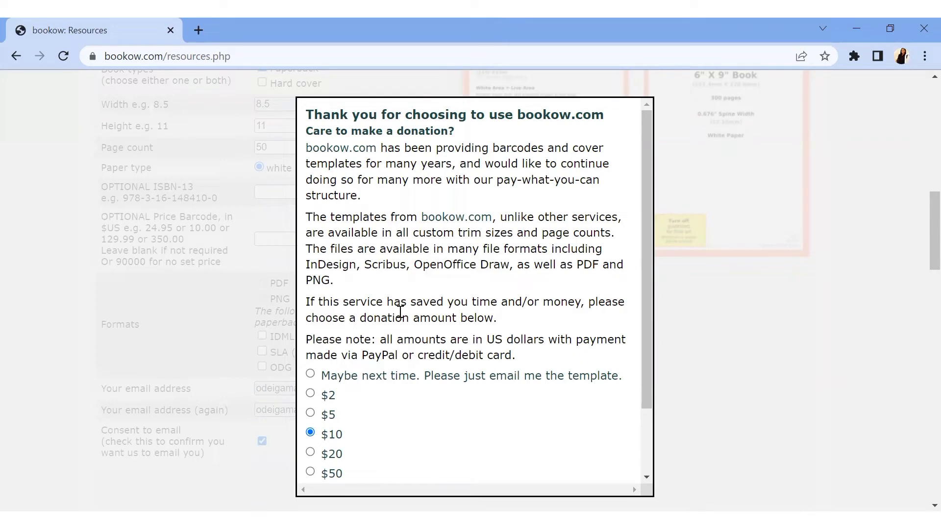
{"action": "left_click", "coordinate": [310, 375]}
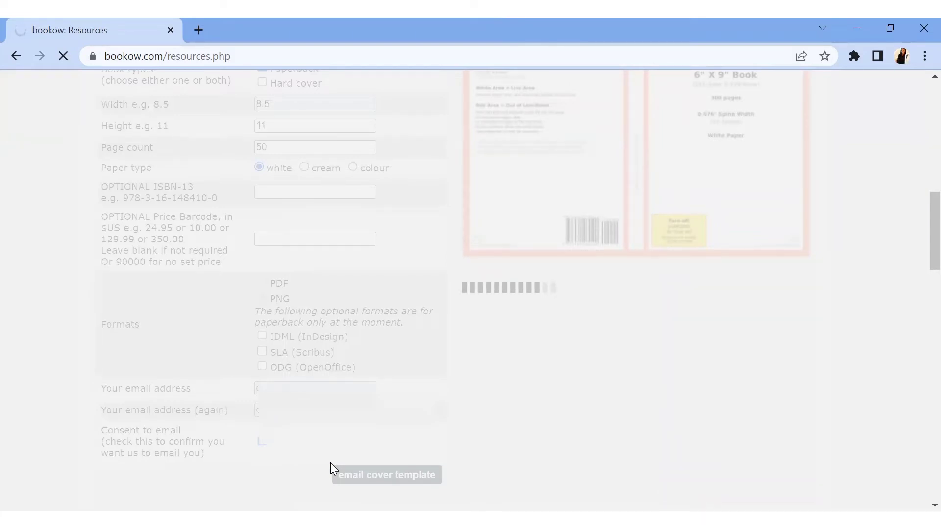
Open the bookow email and download the kdp_paperback_8.5x11_50_white_4845.png attachment.
{"action": "left_click", "coordinate": [387, 474]}
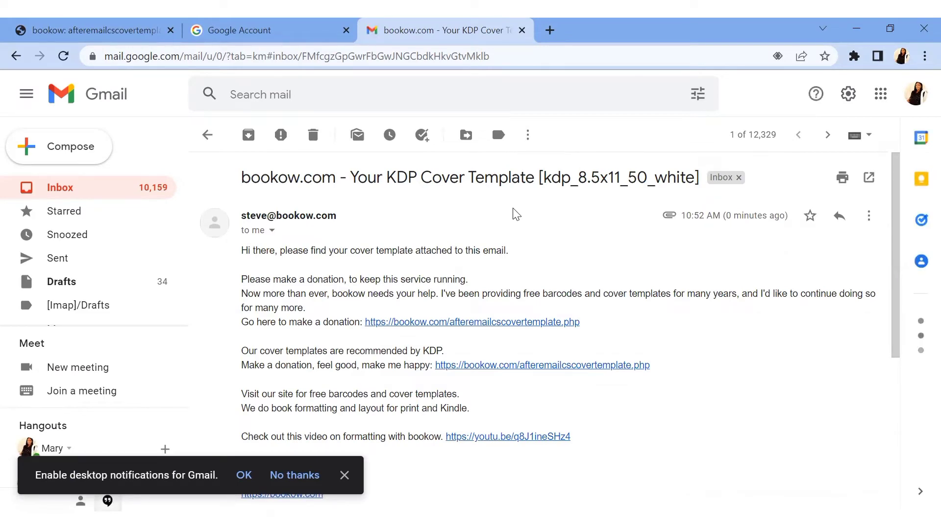
{"action": "scroll", "scroll_direction": "down", "scroll_amount": 3}
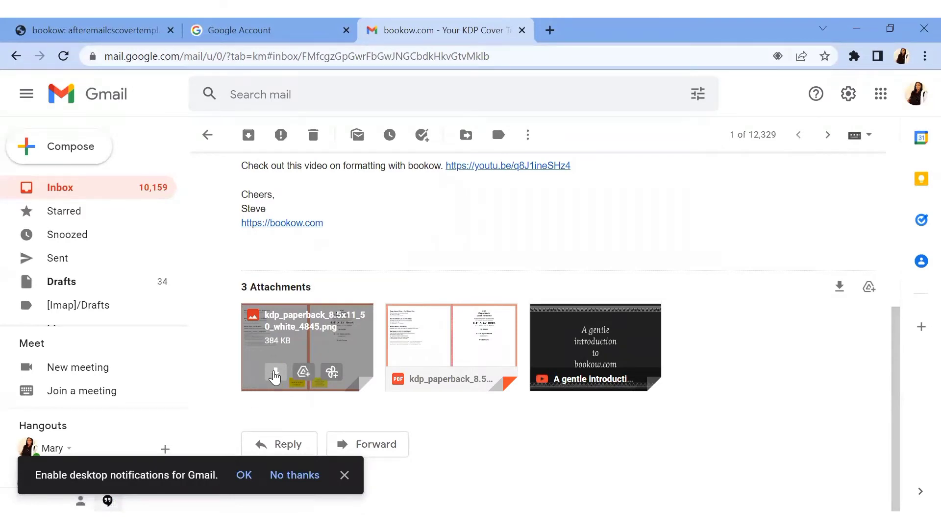
{"action": "left_click", "coordinate": [275, 372]}
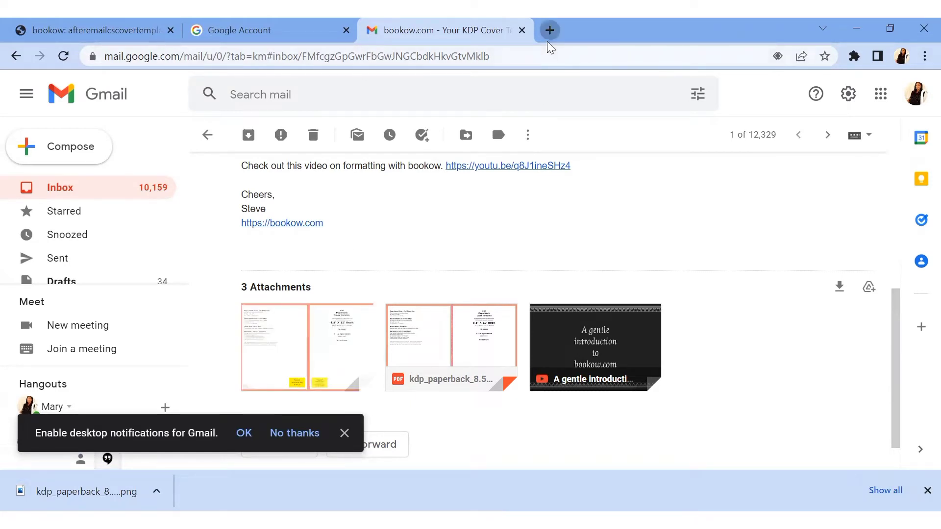
In a new tab, search Google for canva and go to the Canva site.
{"action": "left_click", "coordinate": [548, 30]}
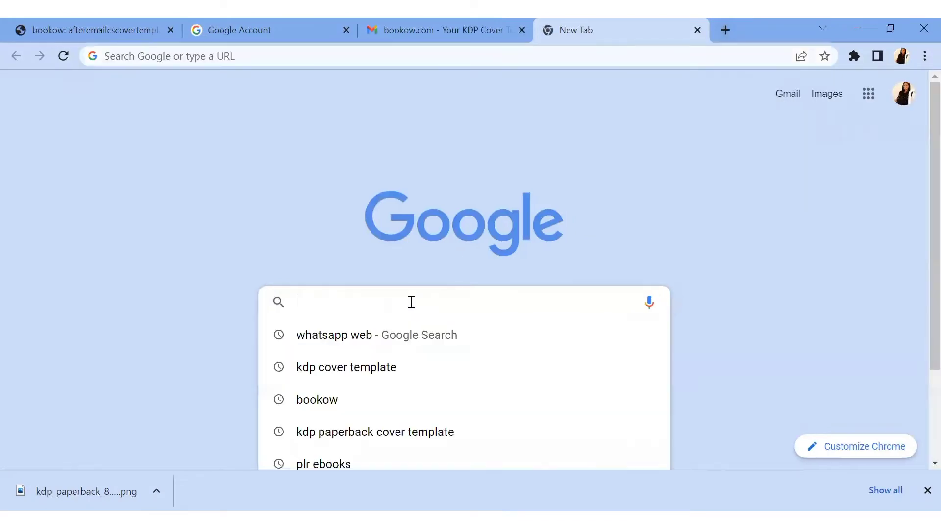
{"action": "type", "text": "canva"}
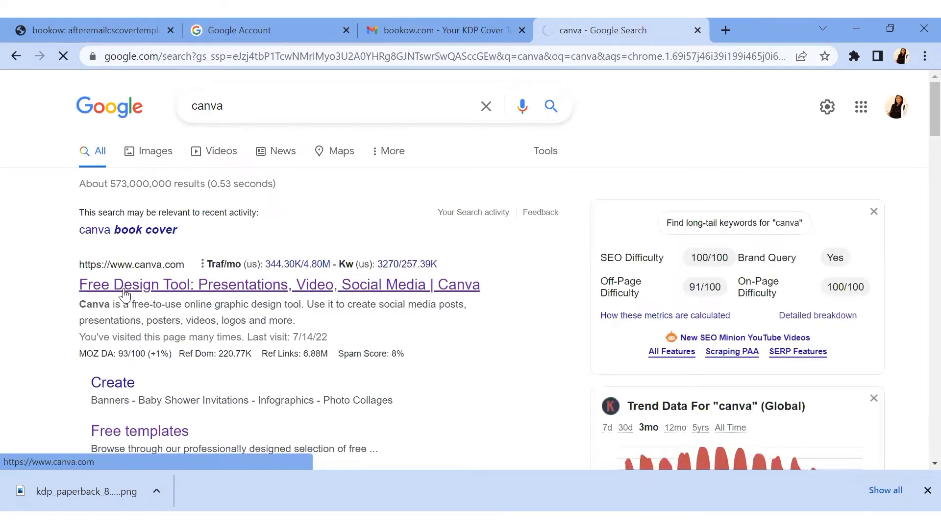
{"action": "left_click", "coordinate": [278, 285]}
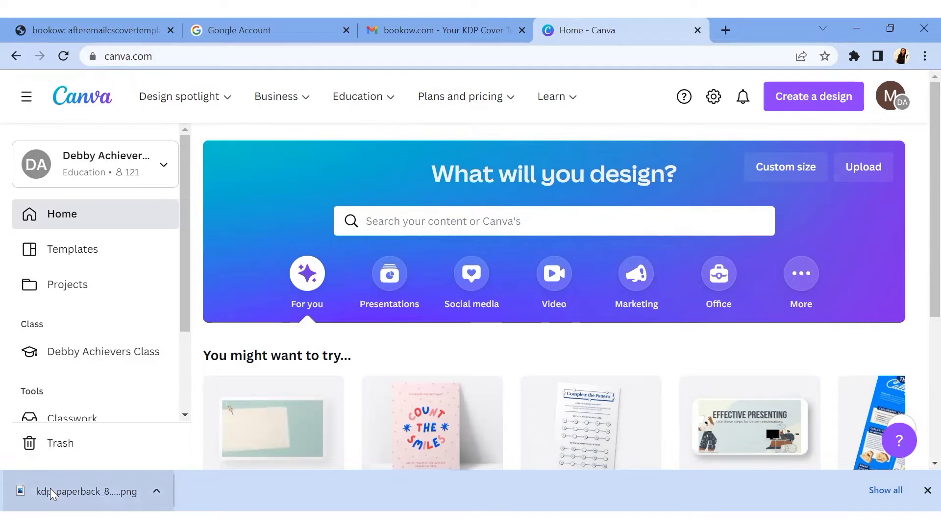
{"action": "left_click", "coordinate": [85, 491]}
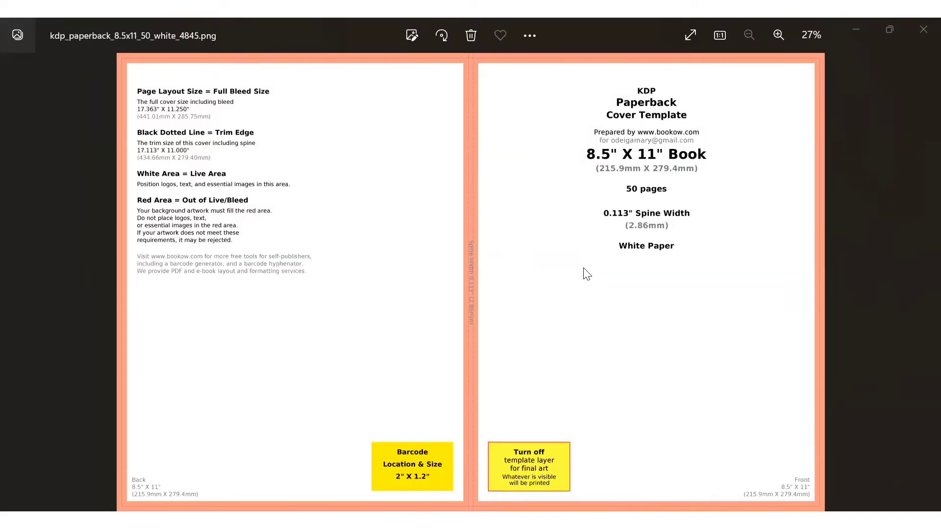
{"action": "left_click", "coordinate": [530, 36]}
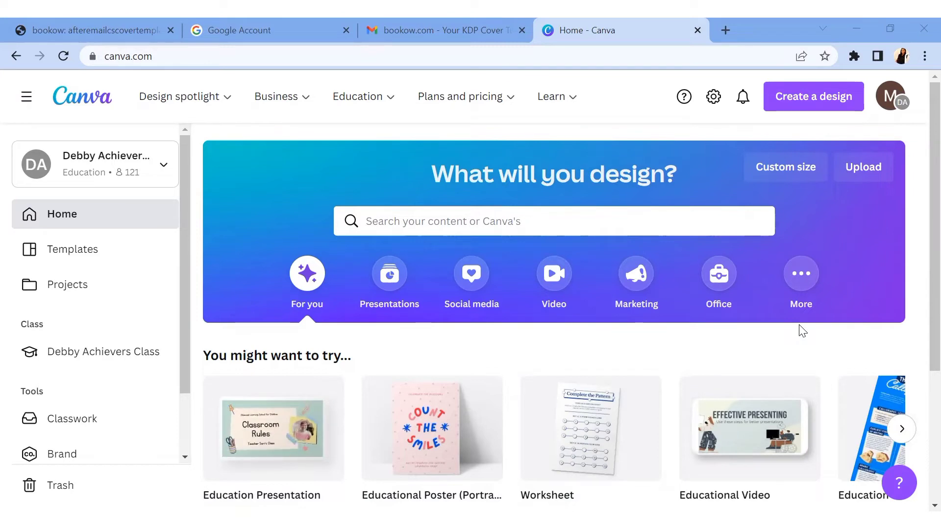
Create a custom-size design in inches, 17.363 wide by 11.25 high.
{"action": "left_click", "coordinate": [784, 166]}
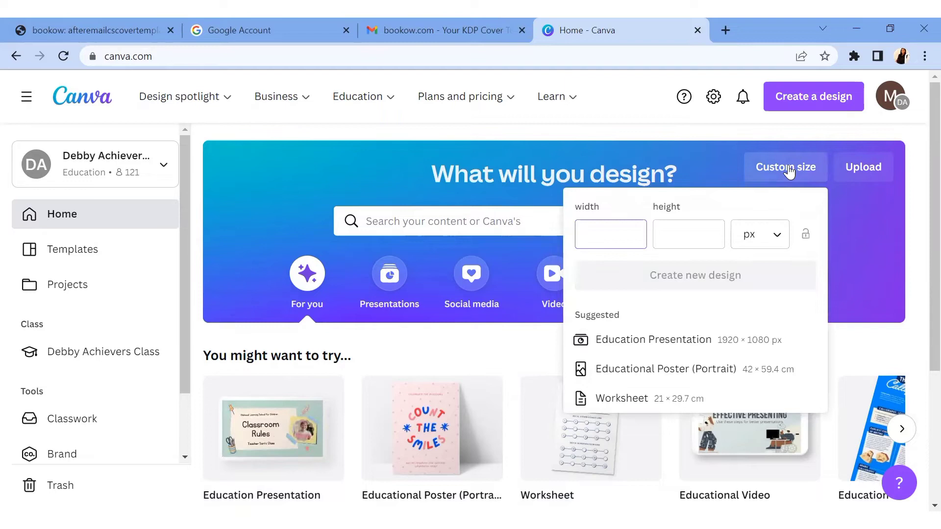
{"action": "left_click", "coordinate": [609, 234]}
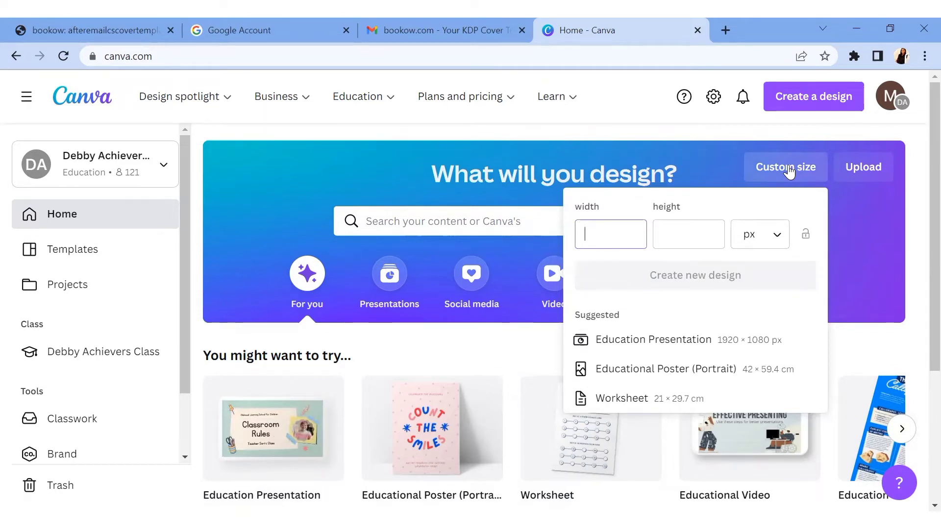
{"action": "left_click", "coordinate": [759, 235]}
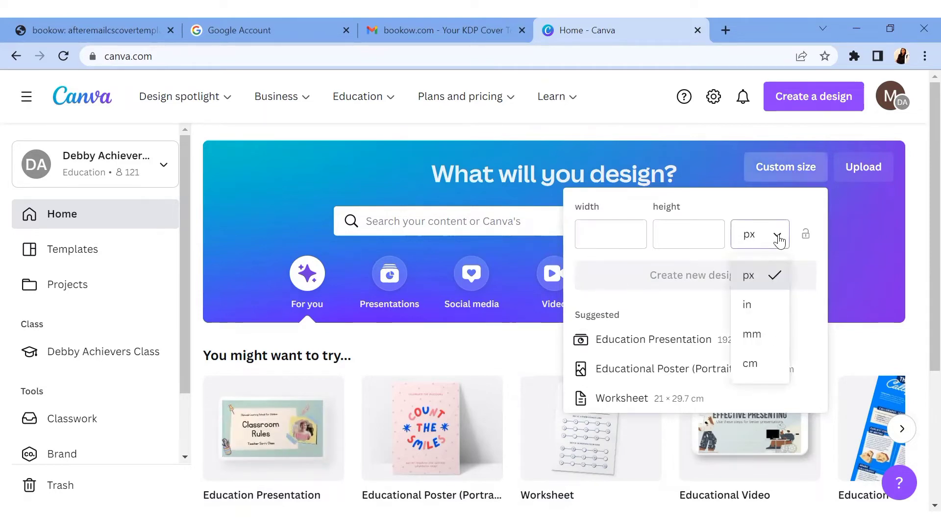
{"action": "left_click", "coordinate": [746, 305]}
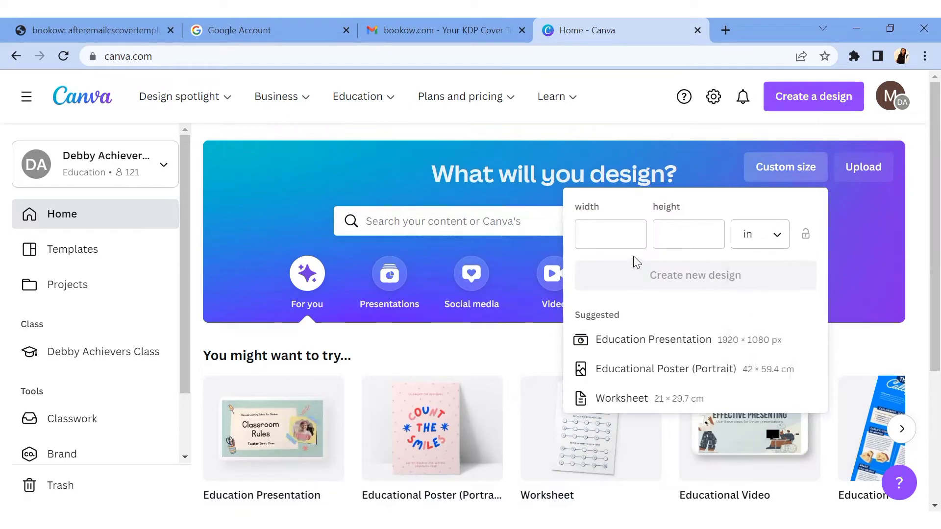
{"action": "left_click", "coordinate": [610, 234]}
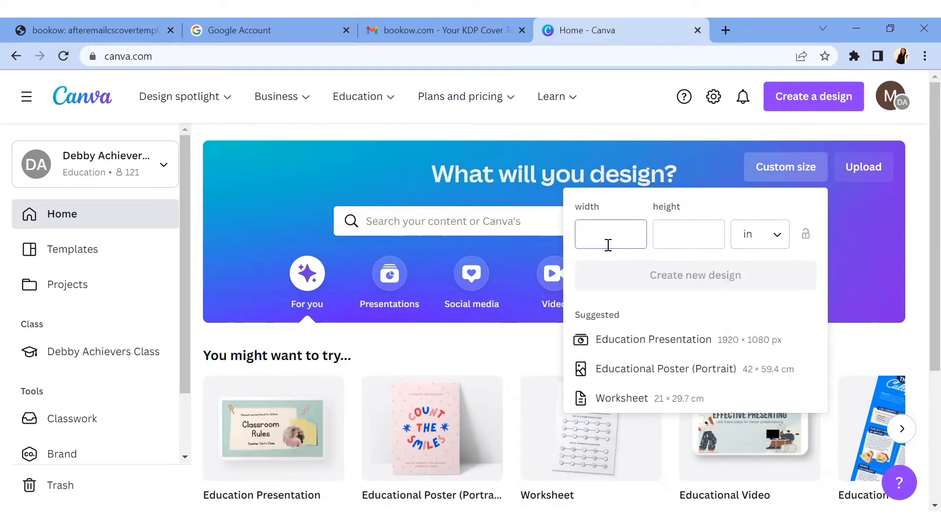
{"action": "type", "text": "1"}
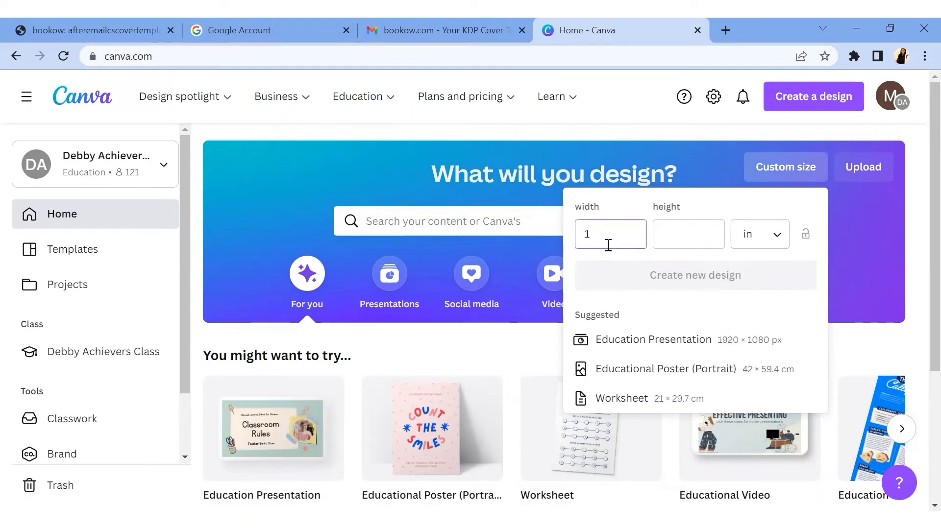
{"action": "type", "text": "17.363"}
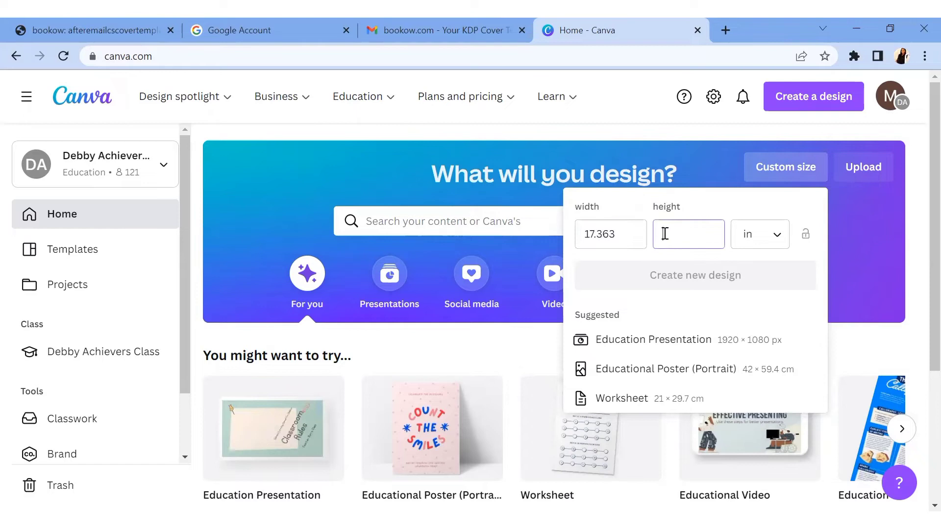
{"action": "type", "text": "11.250"}
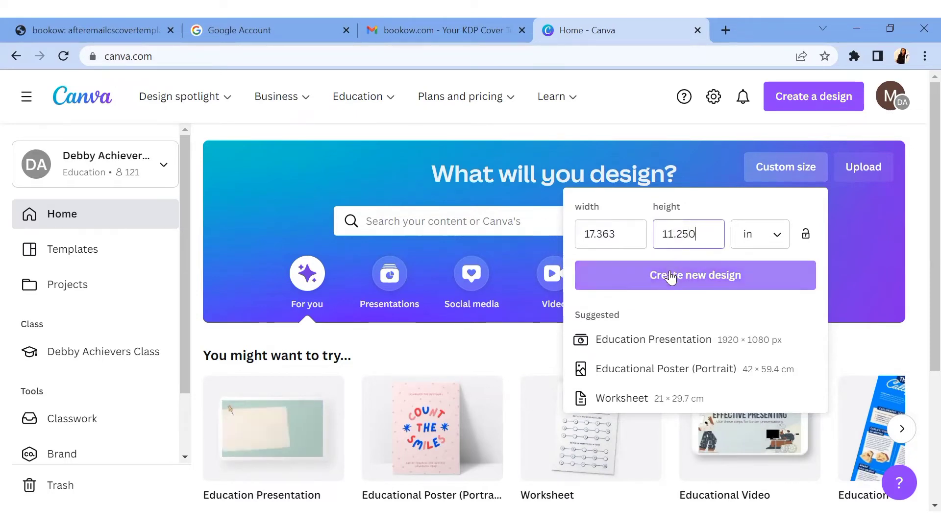
{"action": "left_click", "coordinate": [694, 275]}
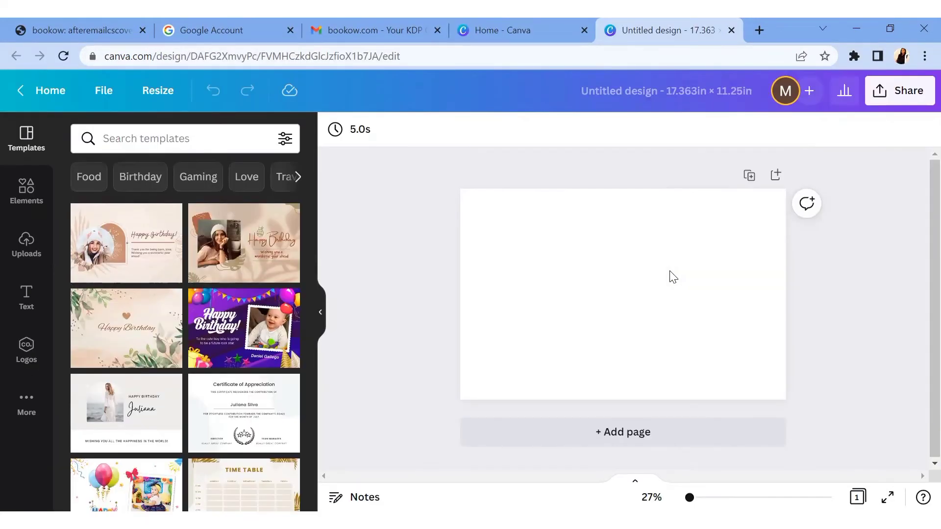
Place the bookow template PNG and stretch it to fill the entire page.
{"action": "left_click", "coordinate": [597, 288]}
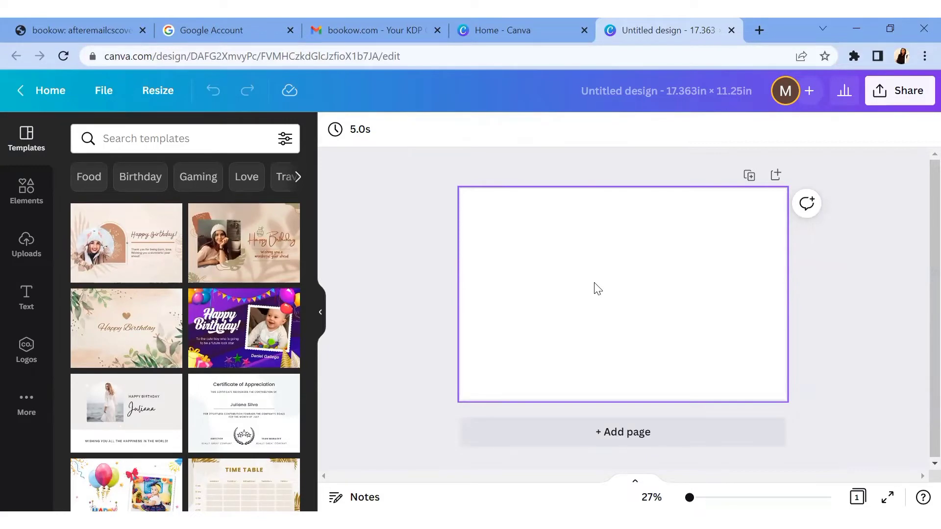
{"action": "mouse_move", "coordinate": [571, 273]}
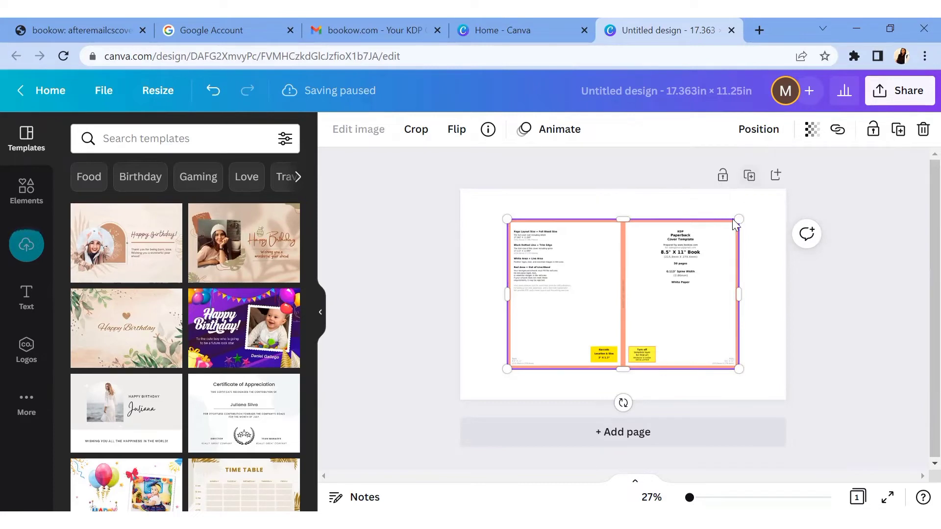
{"action": "left_click_drag", "start_coordinate": [738, 219], "coordinate": [758, 207]}
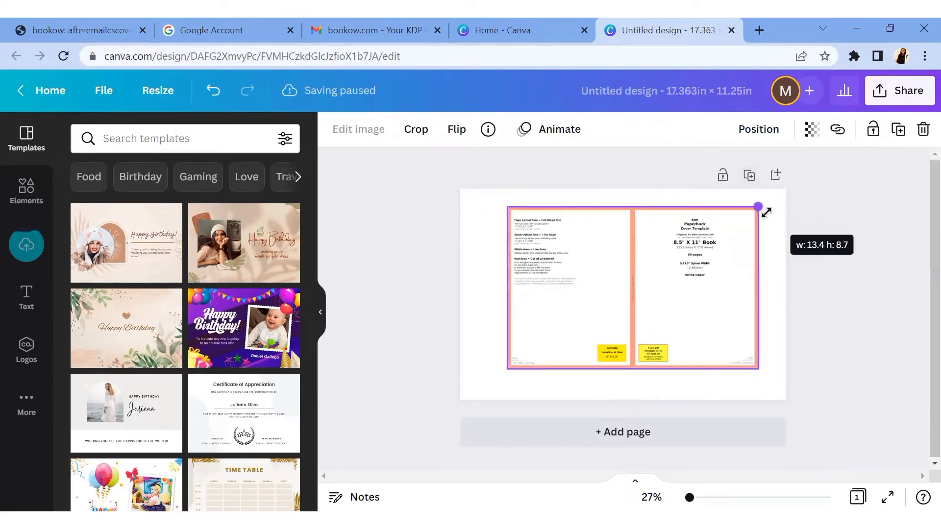
{"action": "left_click_drag", "start_coordinate": [758, 207], "coordinate": [778, 198]}
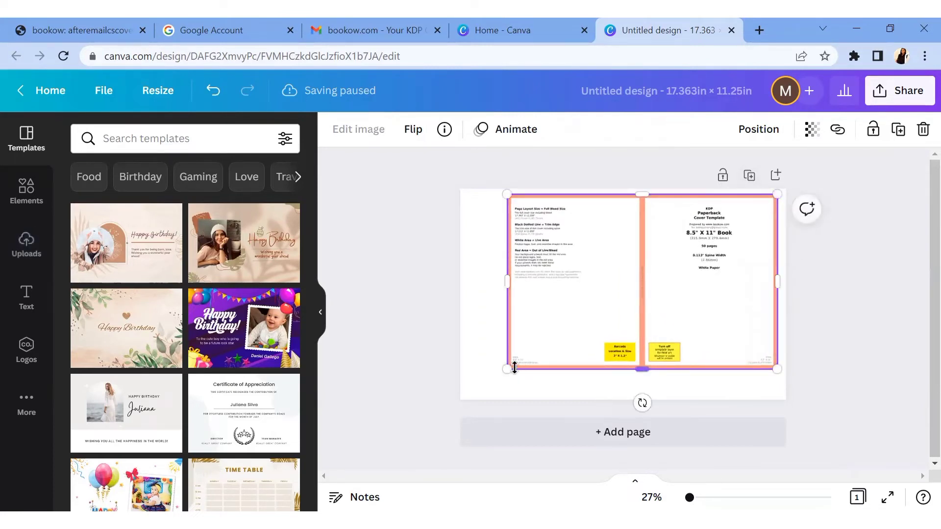
{"action": "left_click_drag", "start_coordinate": [514, 369], "coordinate": [461, 400]}
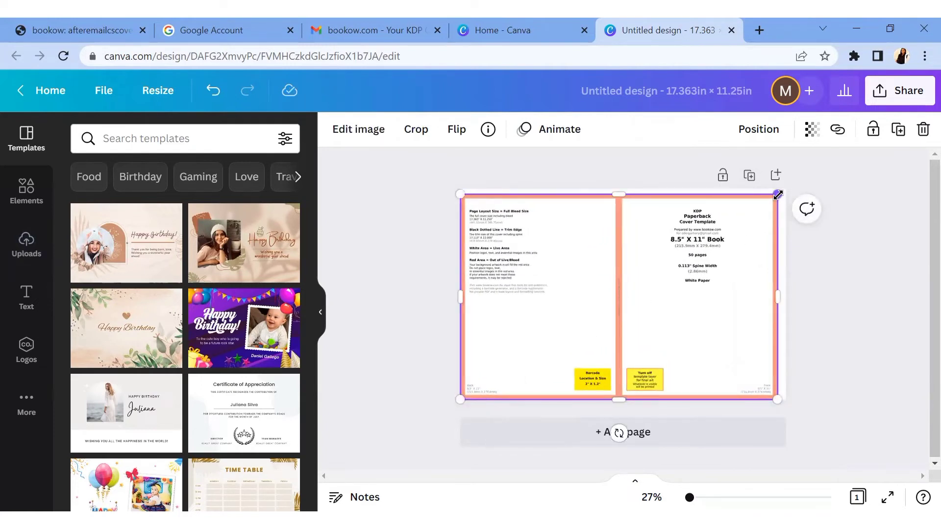
{"action": "left_click_drag", "start_coordinate": [777, 193], "coordinate": [785, 191]}
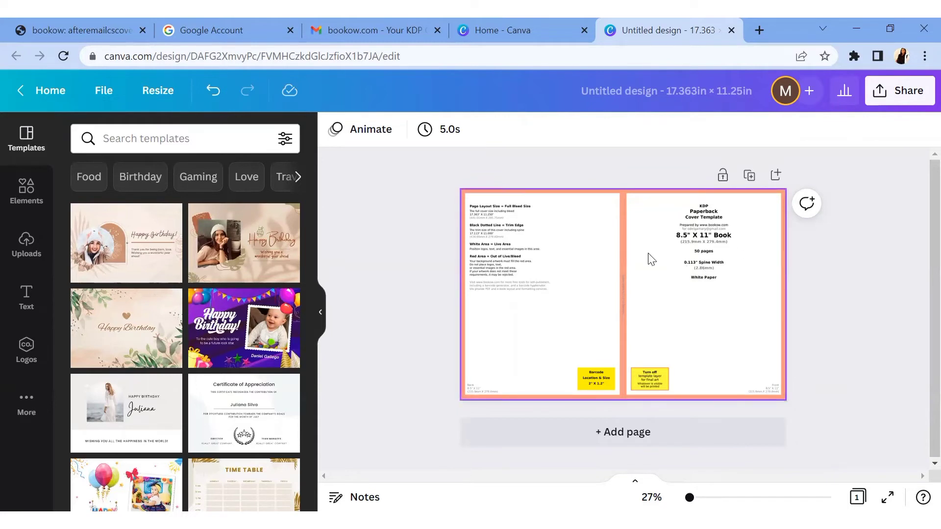
{"action": "mouse_move", "coordinate": [786, 286]}
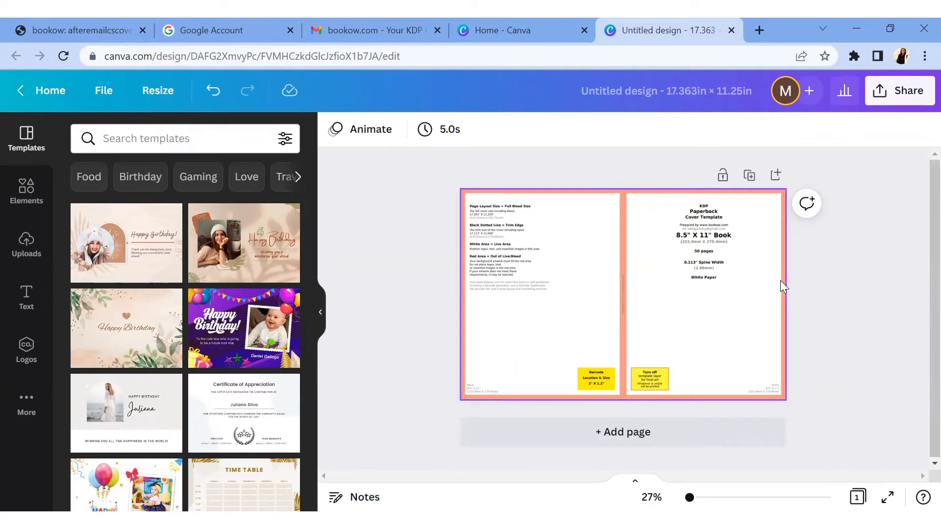
{"action": "mouse_move", "coordinate": [787, 311]}
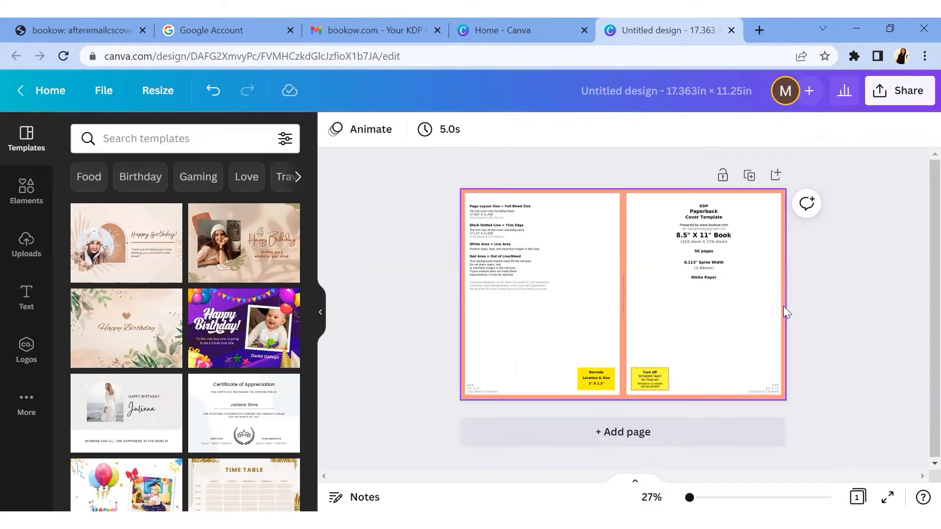
{"action": "mouse_move", "coordinate": [493, 399]}
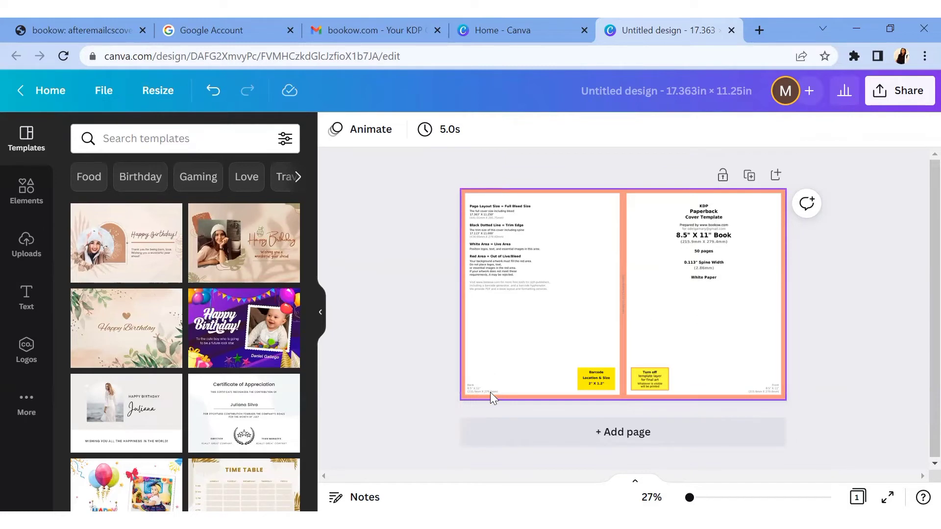
{"action": "mouse_move", "coordinate": [713, 398]}
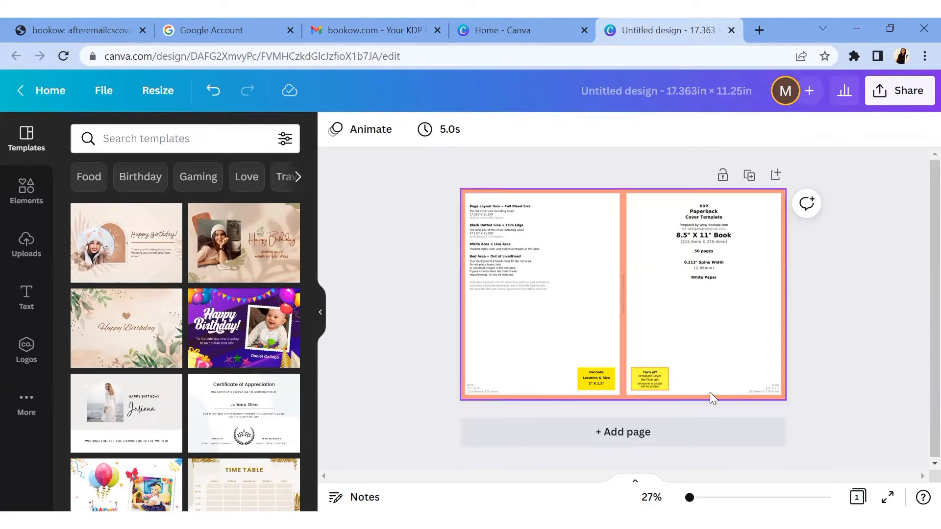
{"action": "mouse_move", "coordinate": [743, 200]}
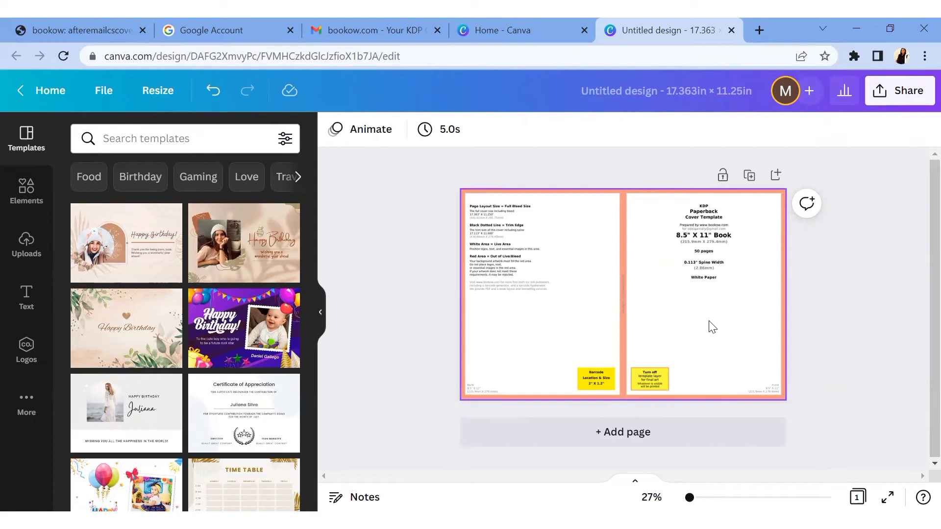
{"action": "mouse_move", "coordinate": [552, 299]}
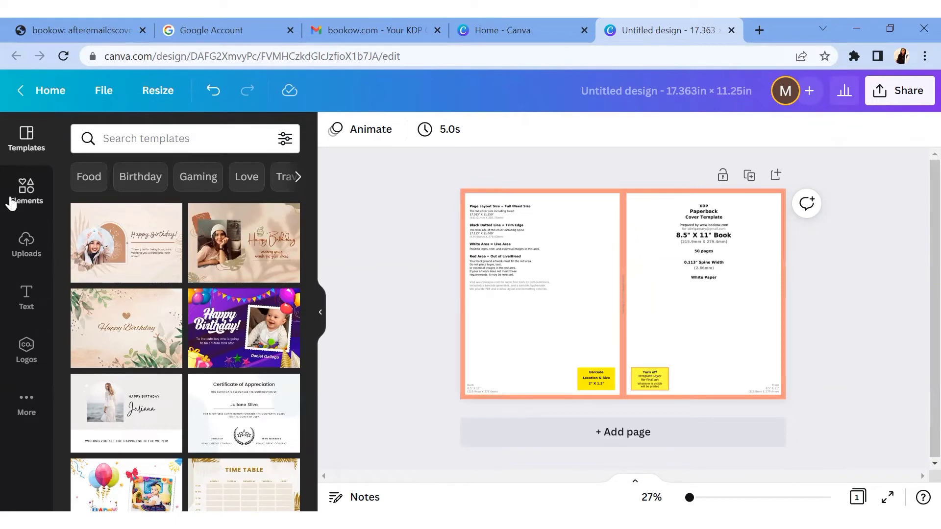
Add a rectangle from Elements and narrow it into a full-height spine strip.
{"action": "left_click", "coordinate": [26, 297]}
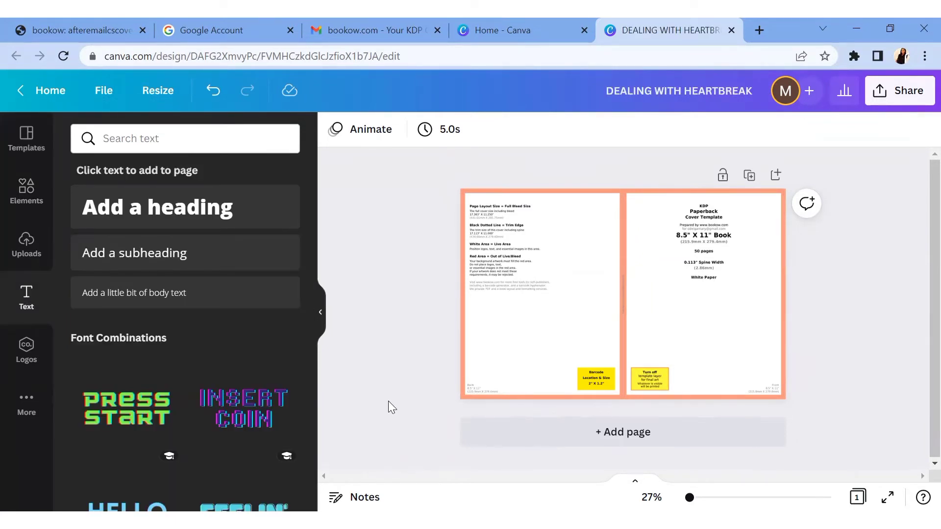
{"action": "left_click", "coordinate": [622, 293]}
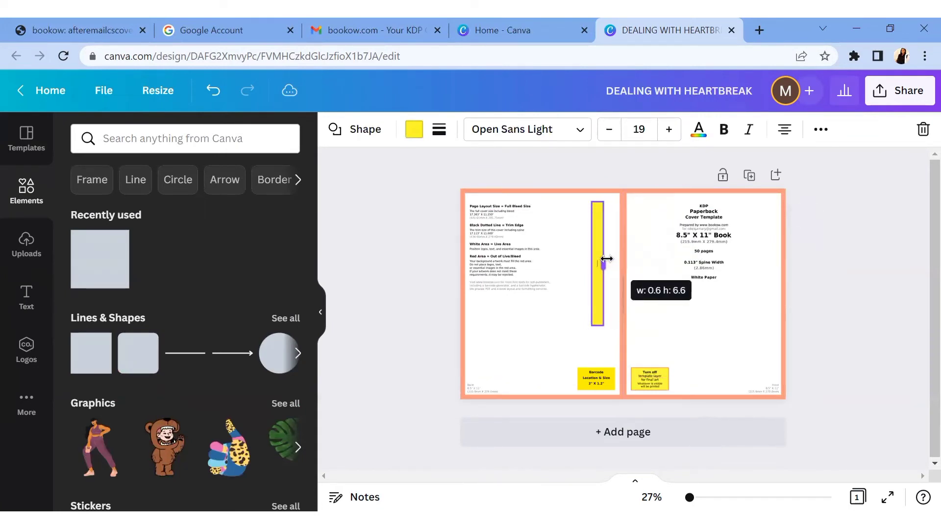
{"action": "left_click_drag", "start_coordinate": [610, 258], "coordinate": [600, 260]}
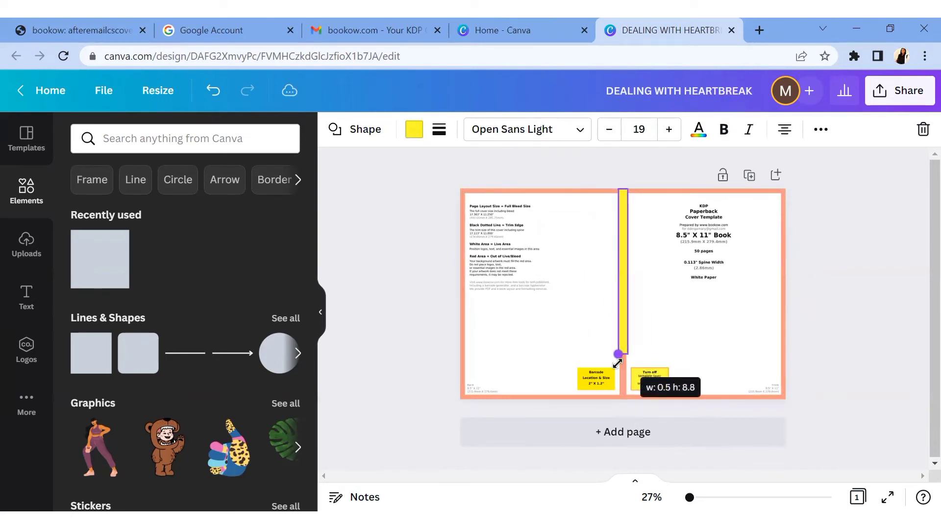
{"action": "left_click_drag", "start_coordinate": [618, 354], "coordinate": [617, 395]}
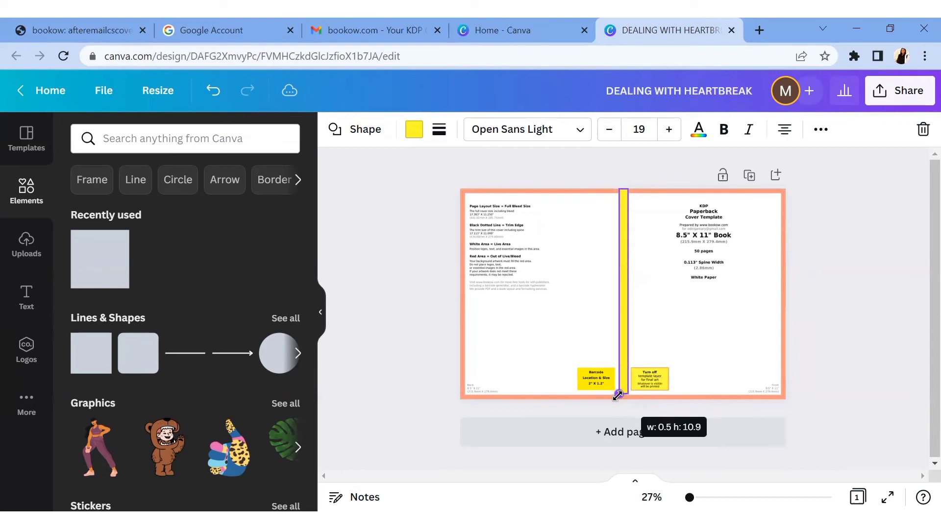
{"action": "left_click_drag", "start_coordinate": [618, 395], "coordinate": [617, 401]}
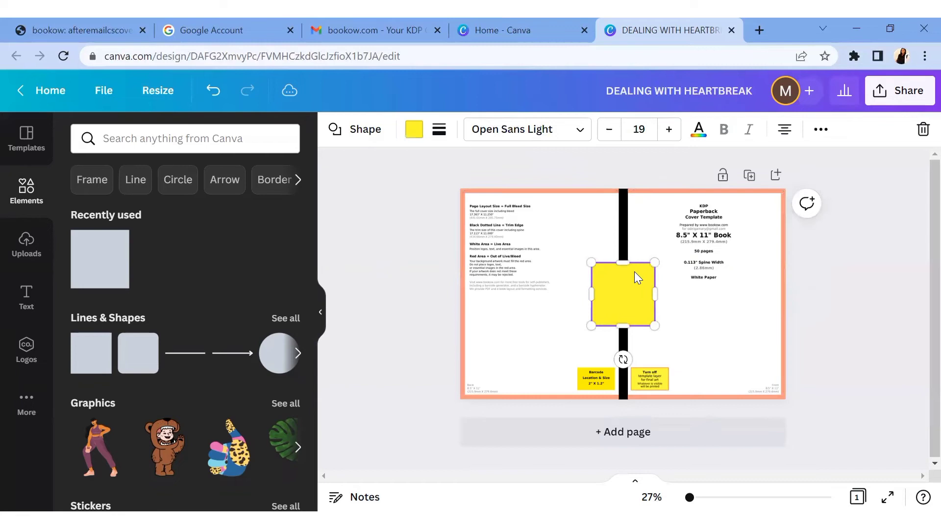
Move and stretch a square so it covers the whole front panel.
{"action": "left_click_drag", "start_coordinate": [623, 298], "coordinate": [657, 220]}
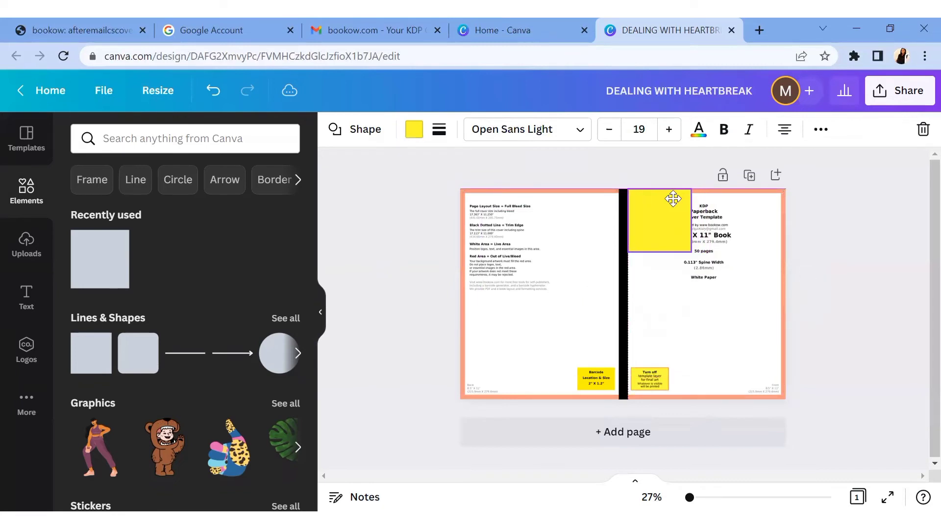
{"action": "left_click", "coordinate": [658, 220]}
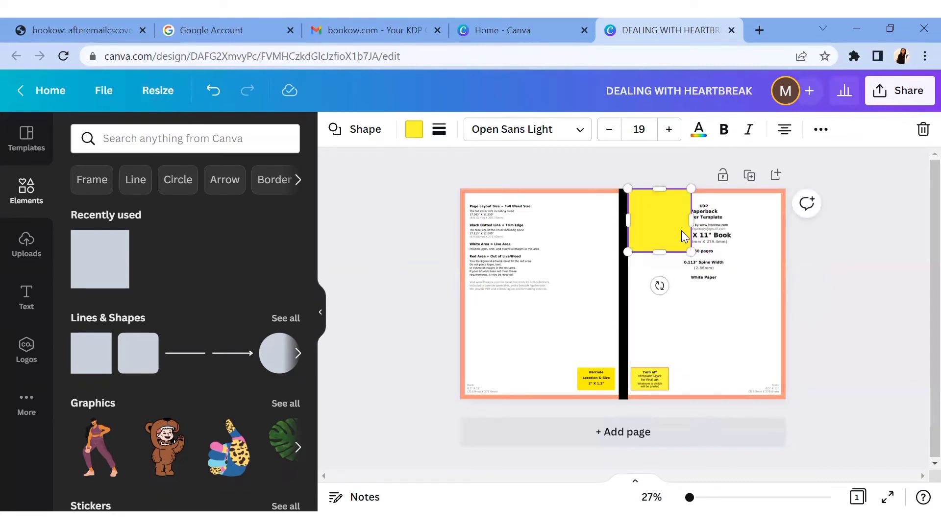
{"action": "left_click_drag", "start_coordinate": [691, 245], "coordinate": [691, 251]}
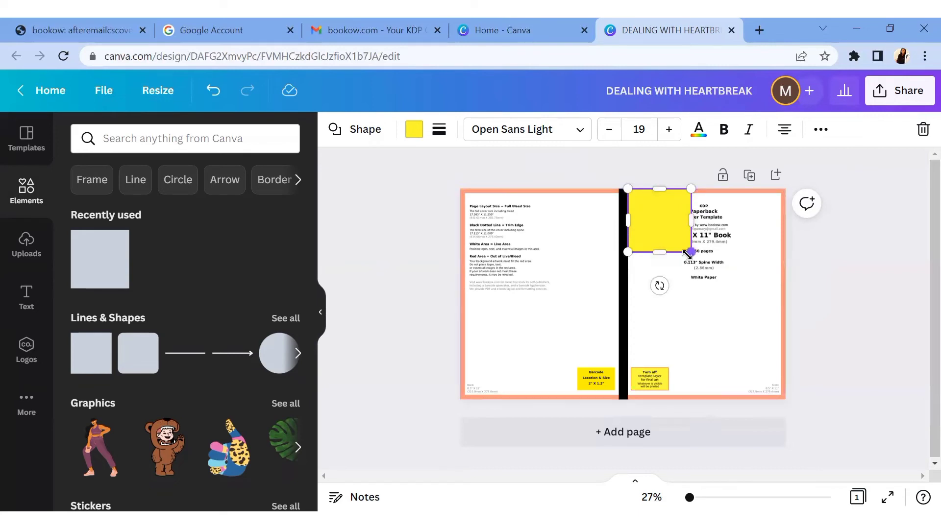
{"action": "left_click_drag", "start_coordinate": [689, 252], "coordinate": [776, 346]}
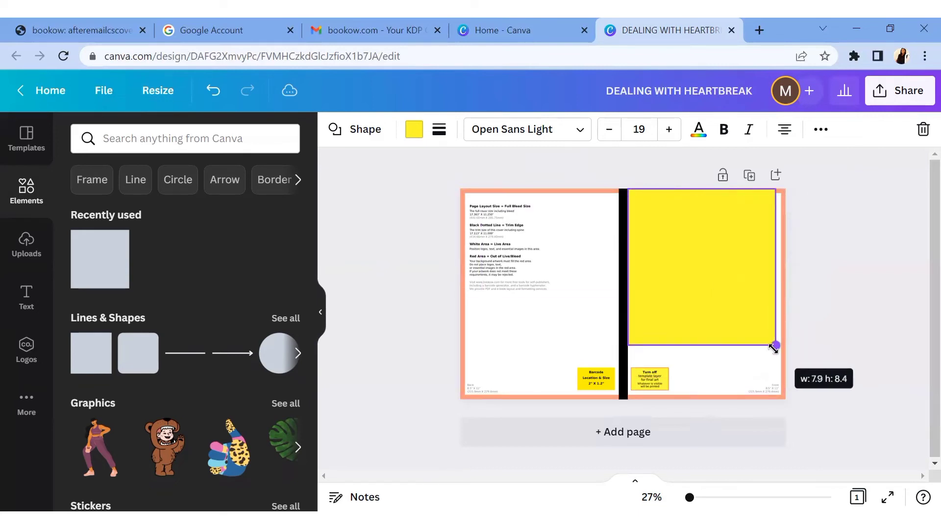
{"action": "left_click_drag", "start_coordinate": [774, 345], "coordinate": [782, 390]}
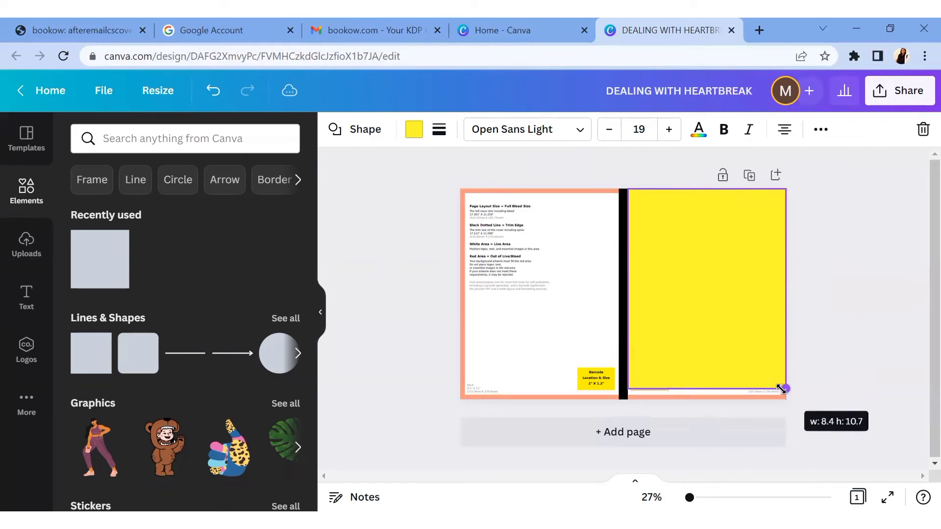
{"action": "left_click_drag", "start_coordinate": [783, 389], "coordinate": [783, 400]}
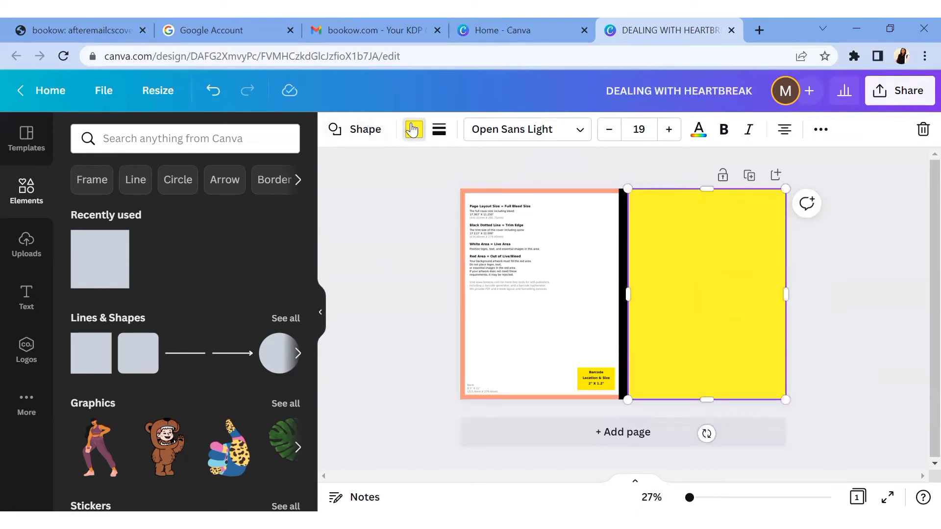
Colour the front rectangle, then resize another over the back panel in matching orange.
{"action": "left_click", "coordinate": [414, 129]}
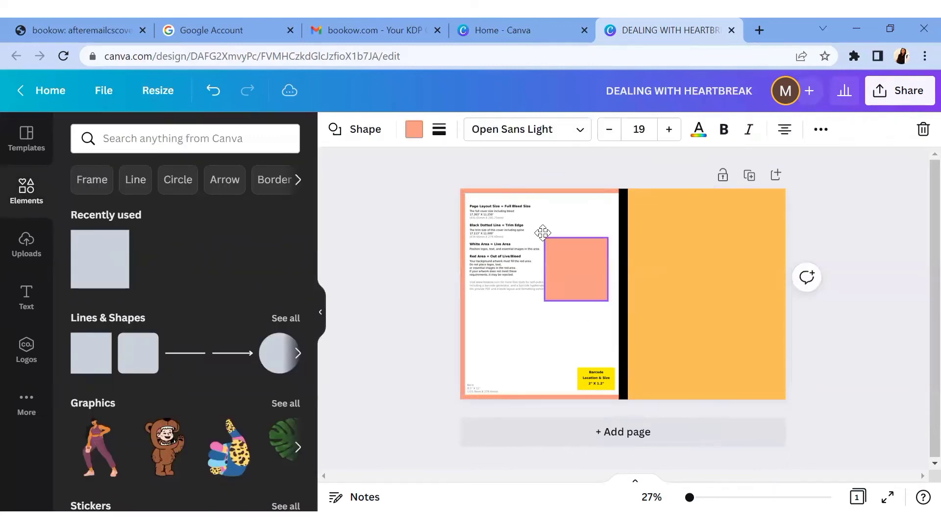
{"action": "left_click_drag", "start_coordinate": [543, 234], "coordinate": [612, 326]}
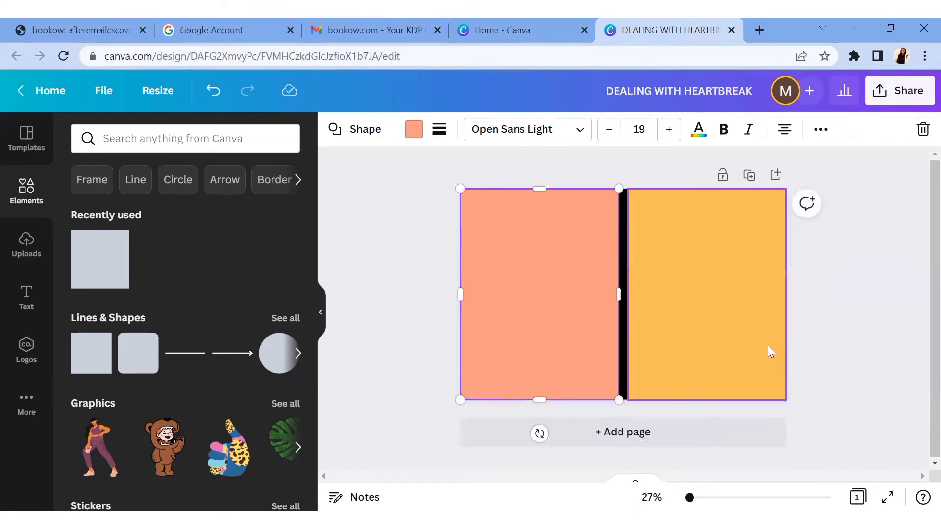
{"action": "left_click", "coordinate": [413, 129]}
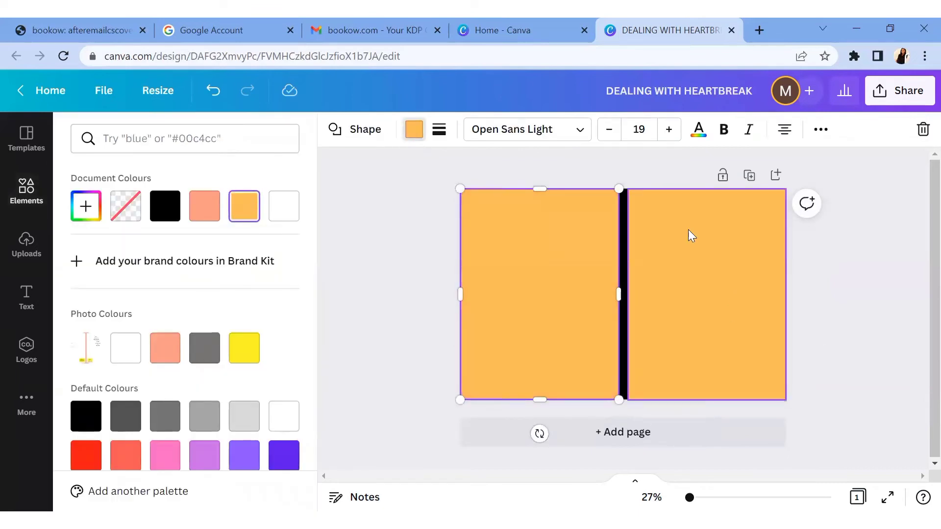
{"action": "left_click", "coordinate": [26, 189]}
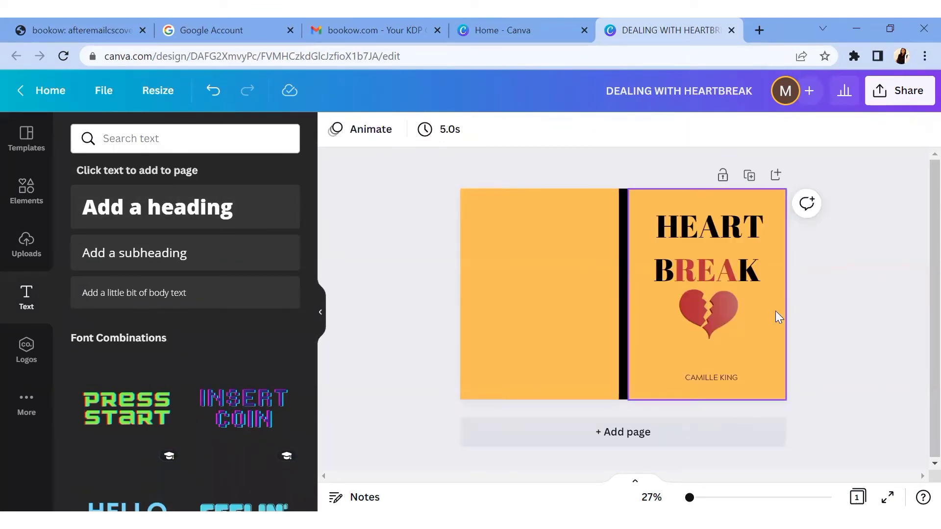
Check the front-panel elements, including the author line and both panel rectangles.
{"action": "left_click", "coordinate": [710, 377]}
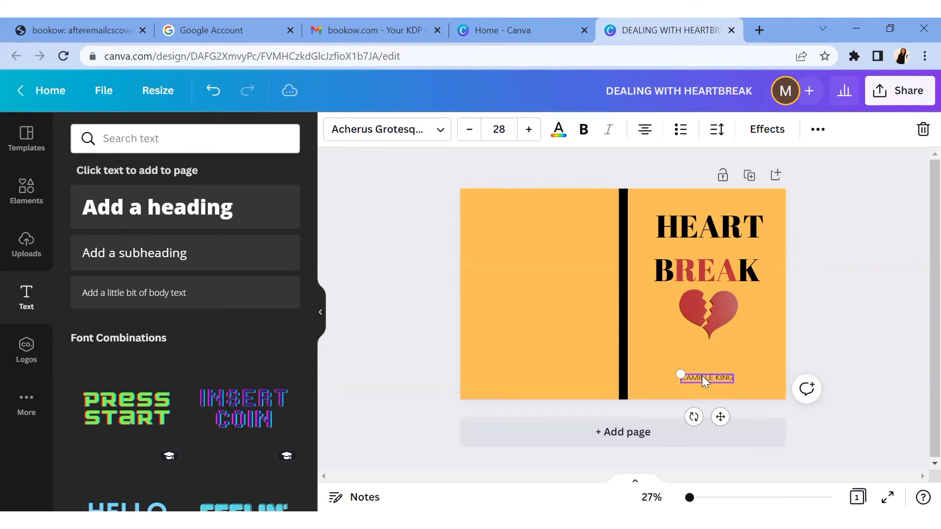
{"action": "left_click", "coordinate": [538, 294]}
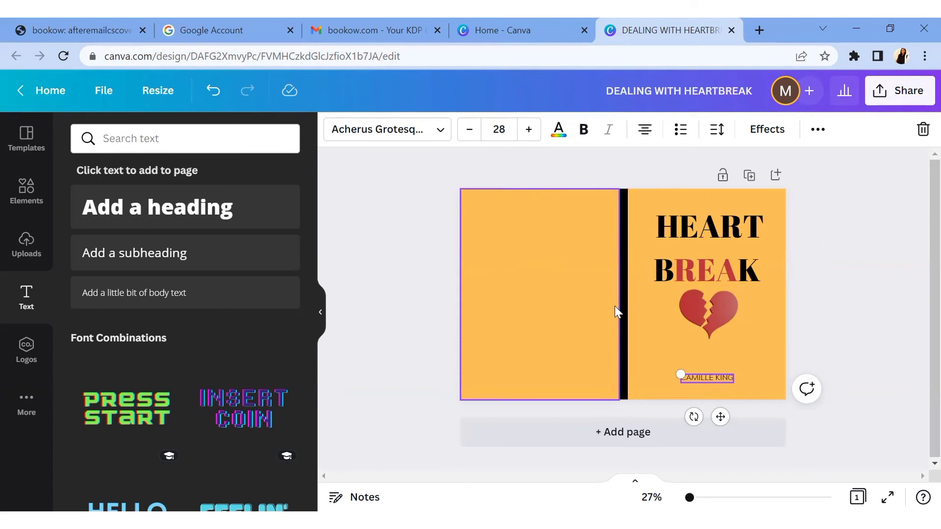
{"action": "left_click", "coordinate": [706, 314]}
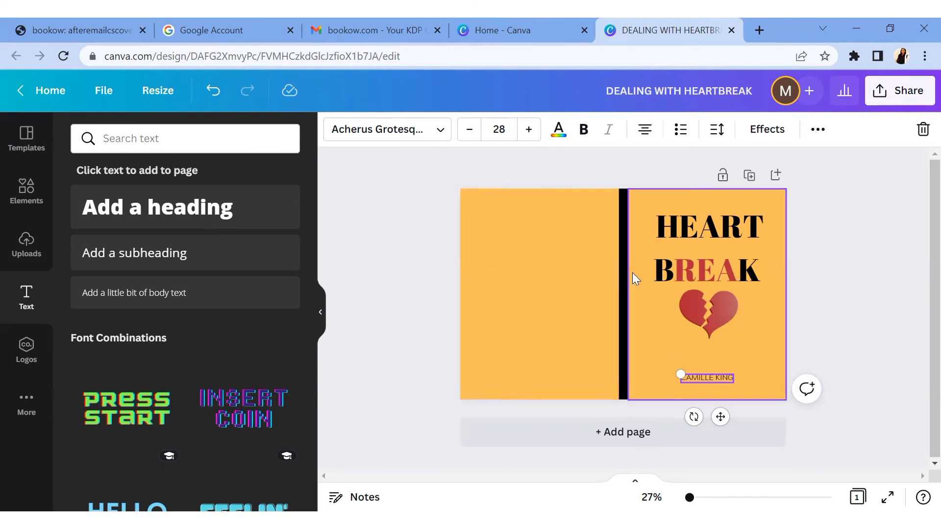
{"action": "left_click", "coordinate": [706, 246]}
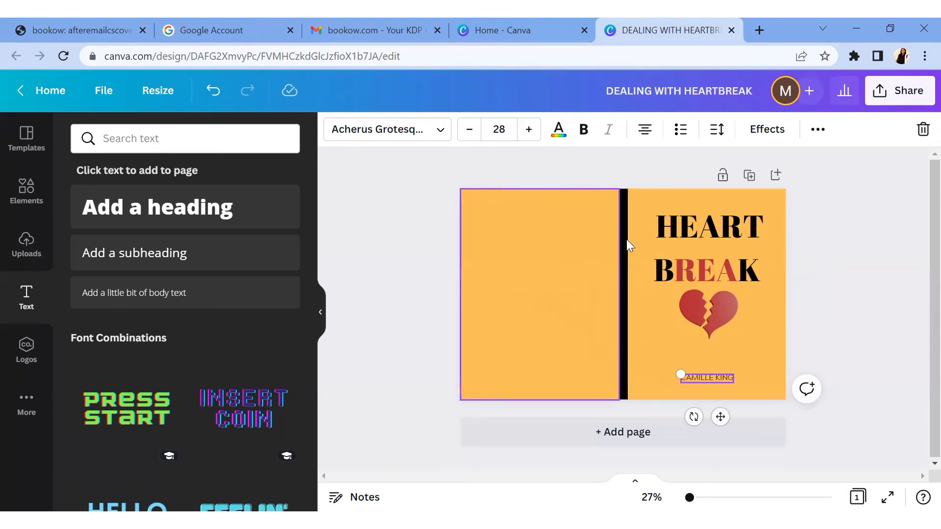
Download the Dealing With Heartbreak cover as a PNG through Share > Download.
{"action": "left_click", "coordinate": [899, 91]}
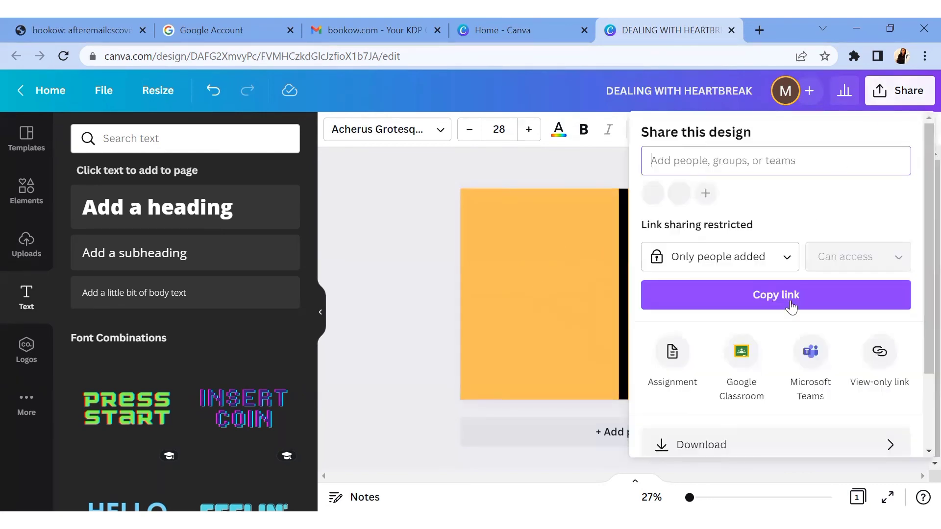
{"action": "left_click", "coordinate": [700, 444]}
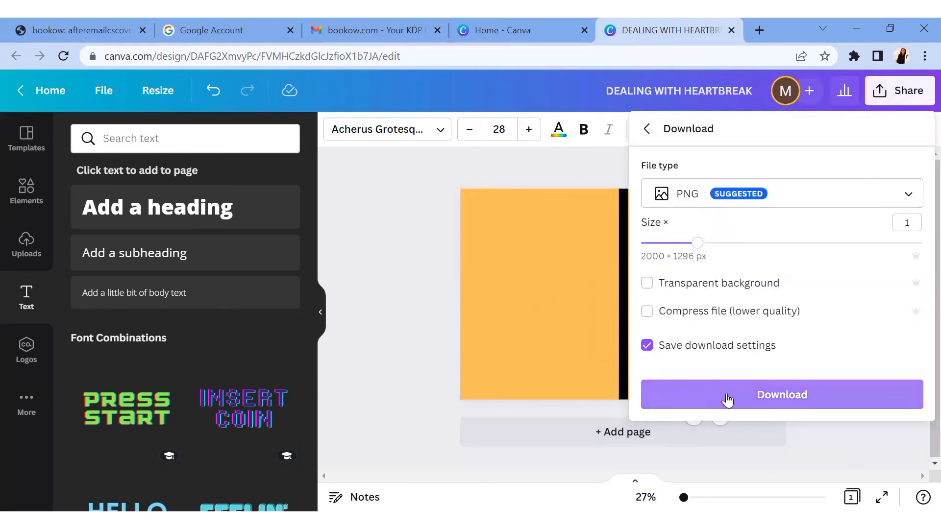
{"action": "left_click", "coordinate": [781, 393]}
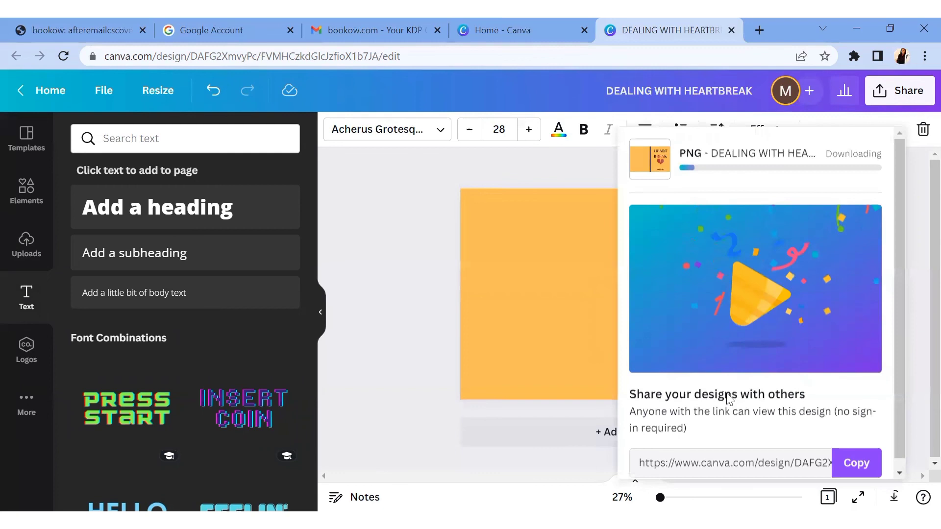